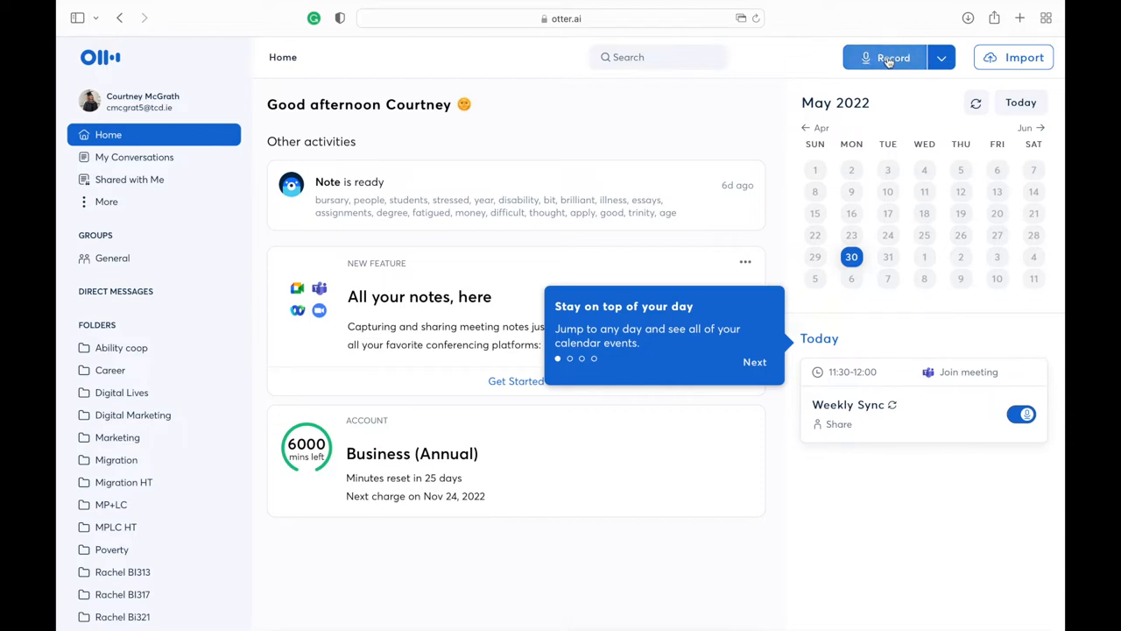
Step: Start a new live recording, allowing the site microphone access
left_click(885, 56)
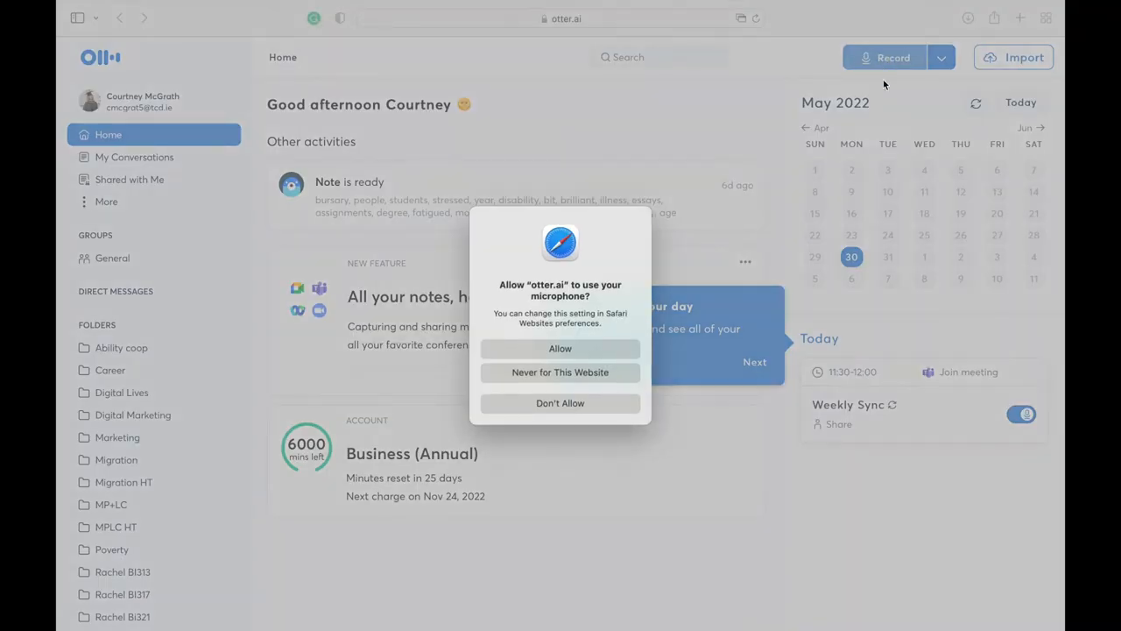
left_click(561, 403)
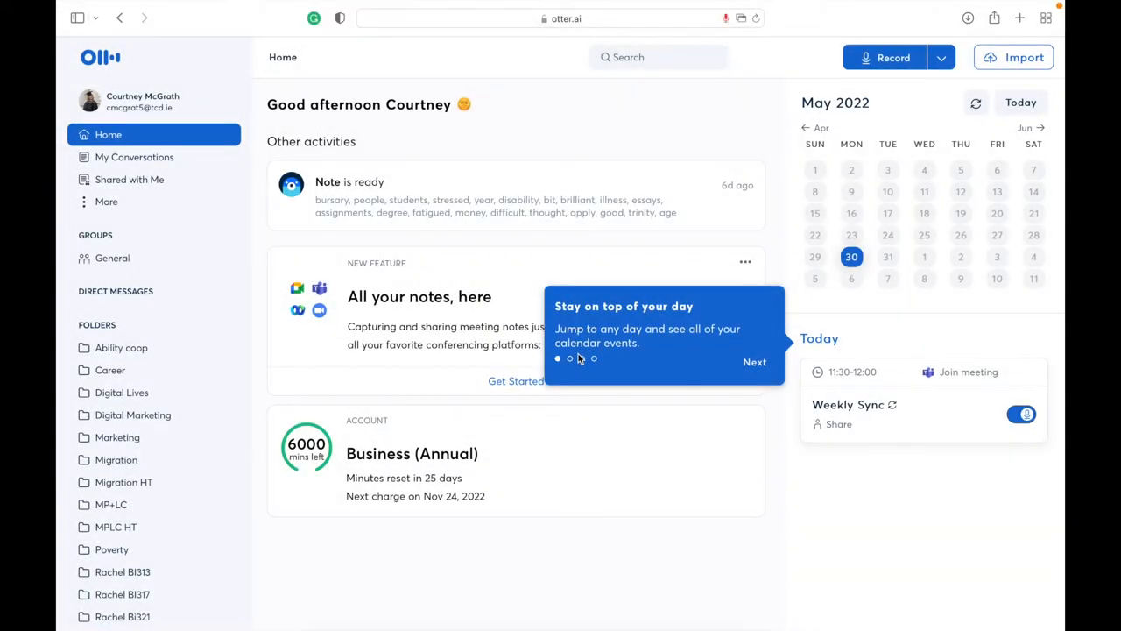
left_click(349, 180)
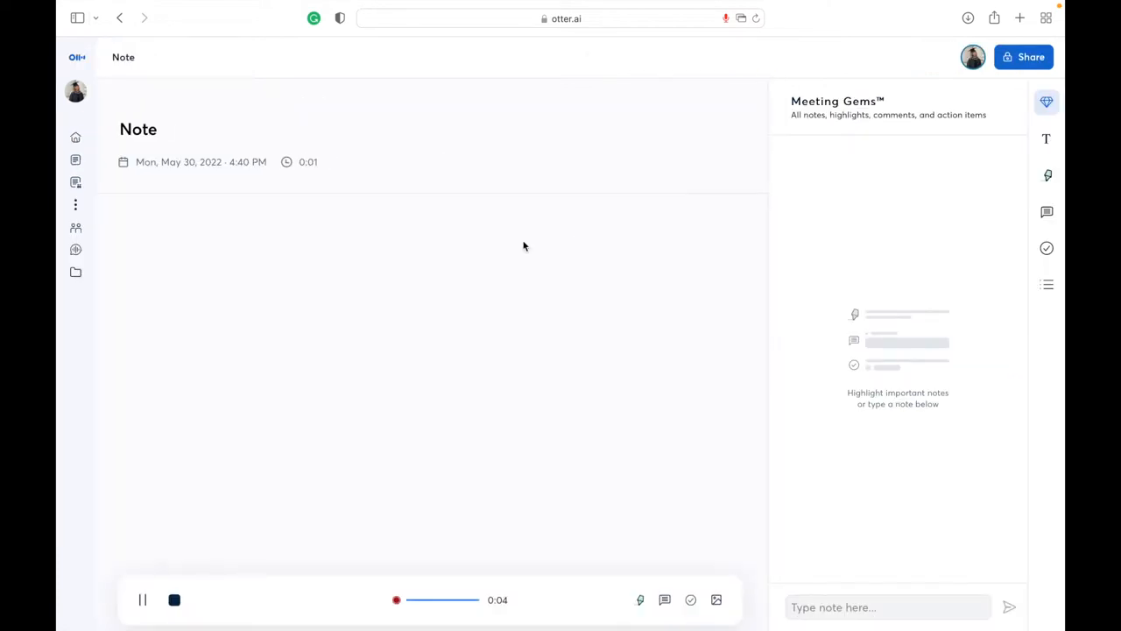
mouse_move(447, 314)
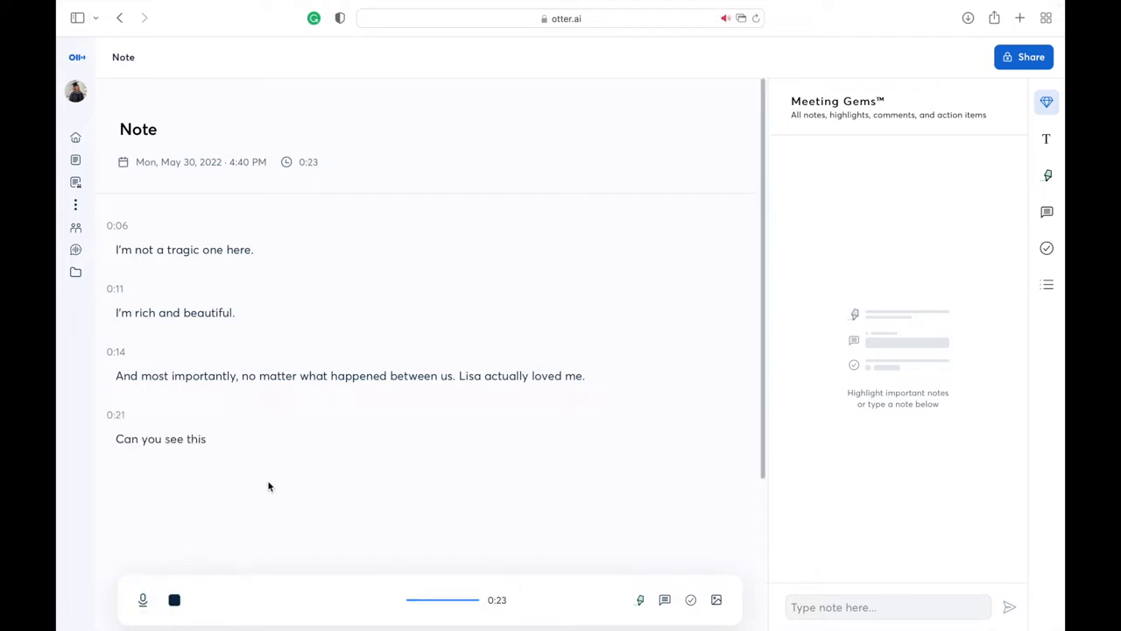
mouse_move(623, 518)
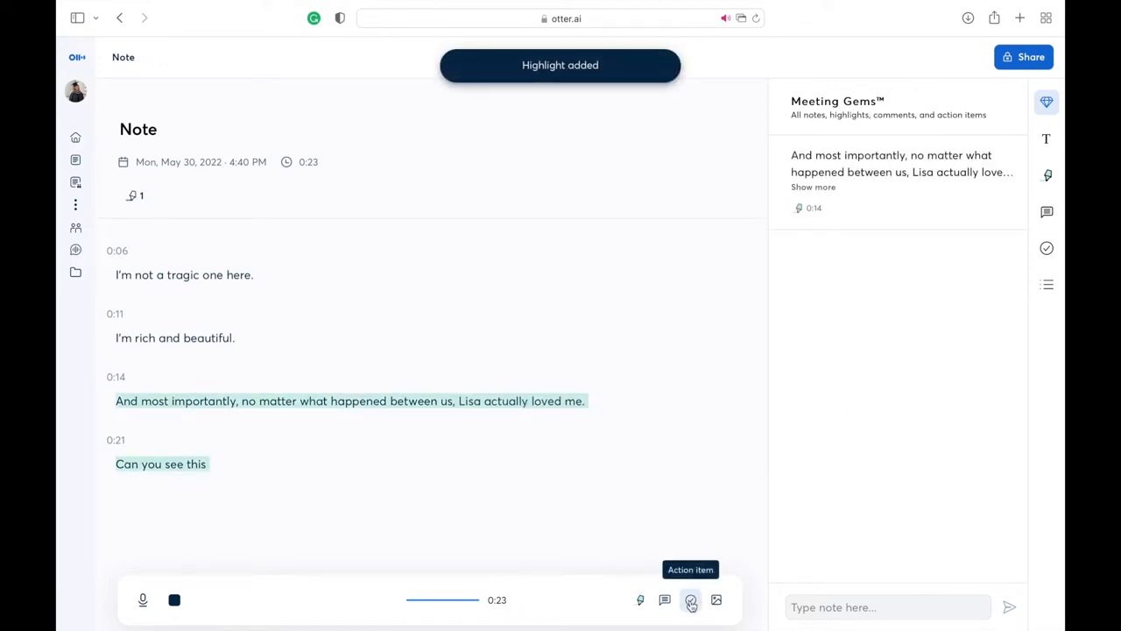
mouse_move(717, 599)
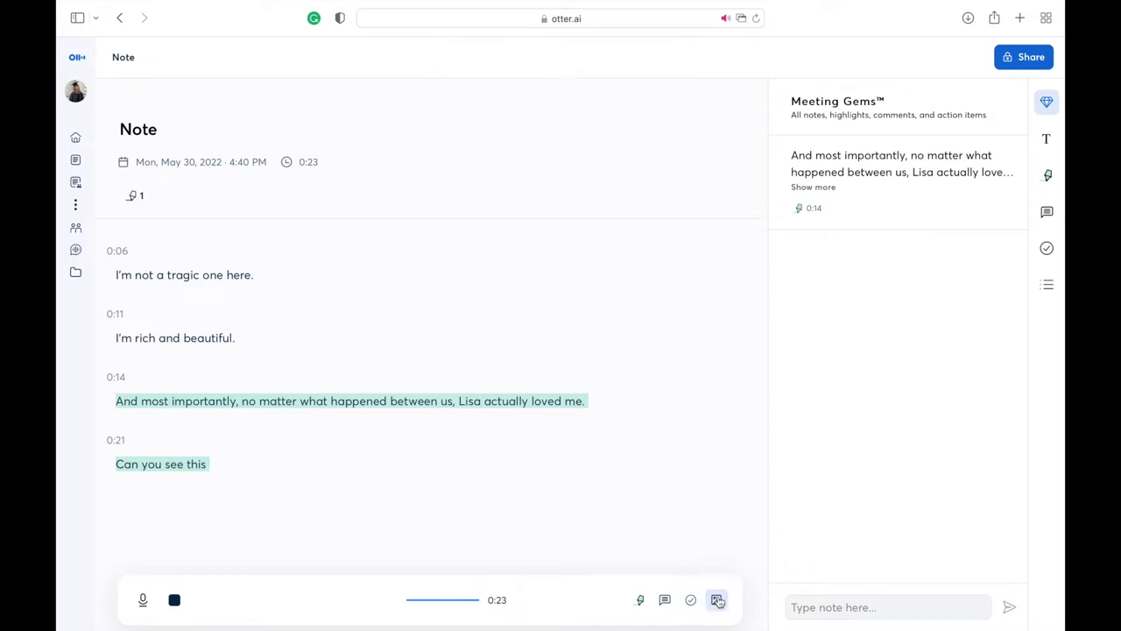
Step: Upload a black-and-white street photo so it appears below the last transcribed line
left_click(717, 599)
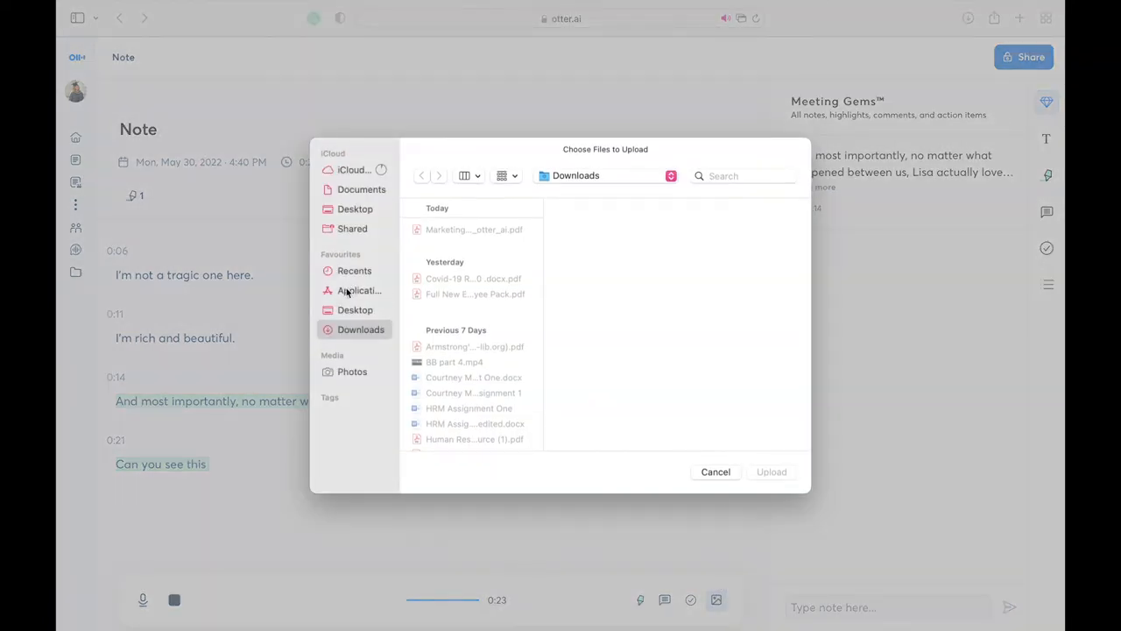
scroll("down", 3)
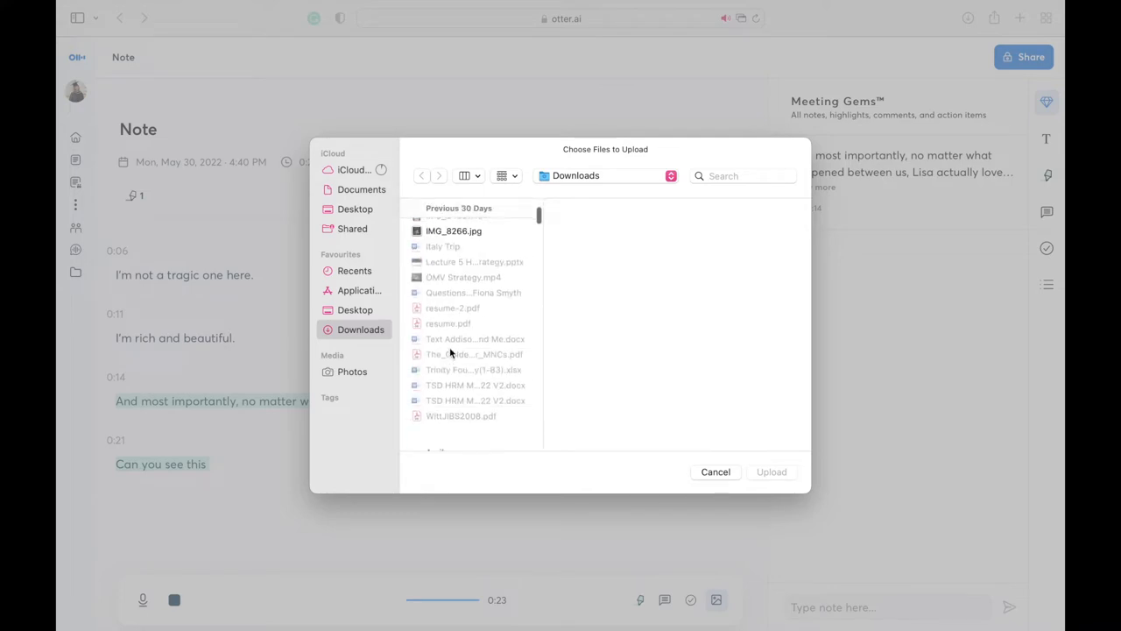
scroll("down", 3)
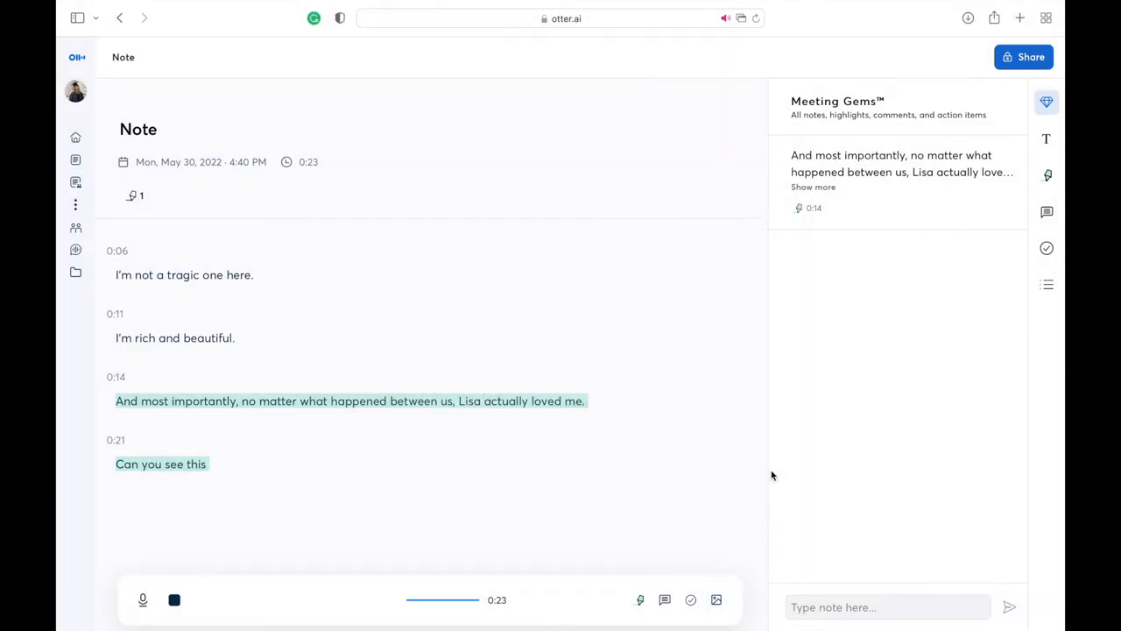
mouse_move(680, 389)
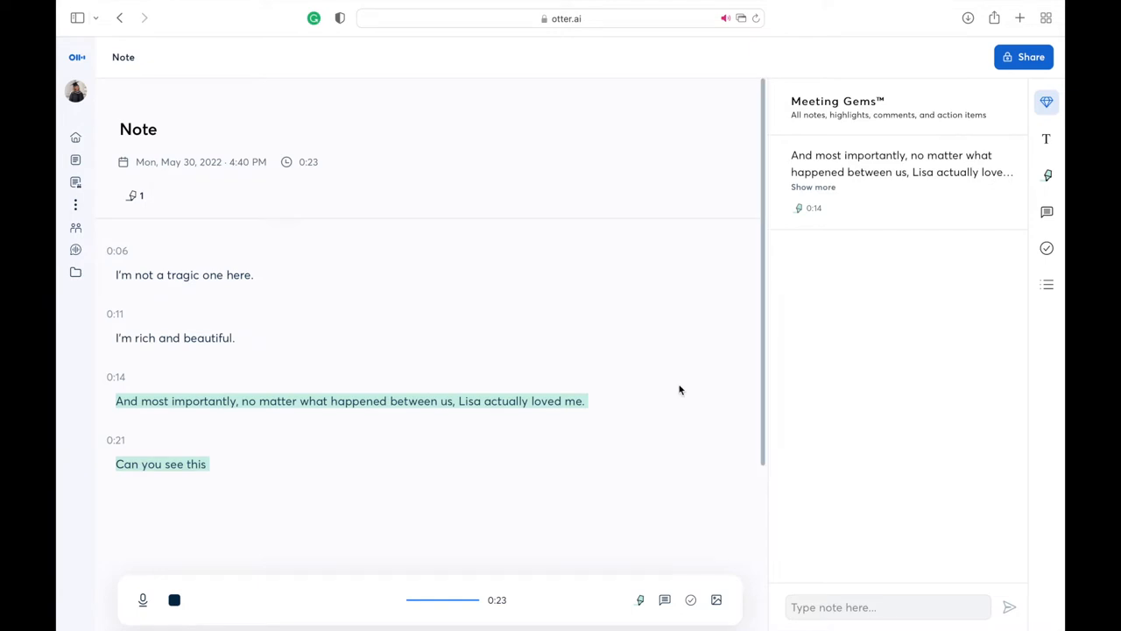
left_click(717, 600)
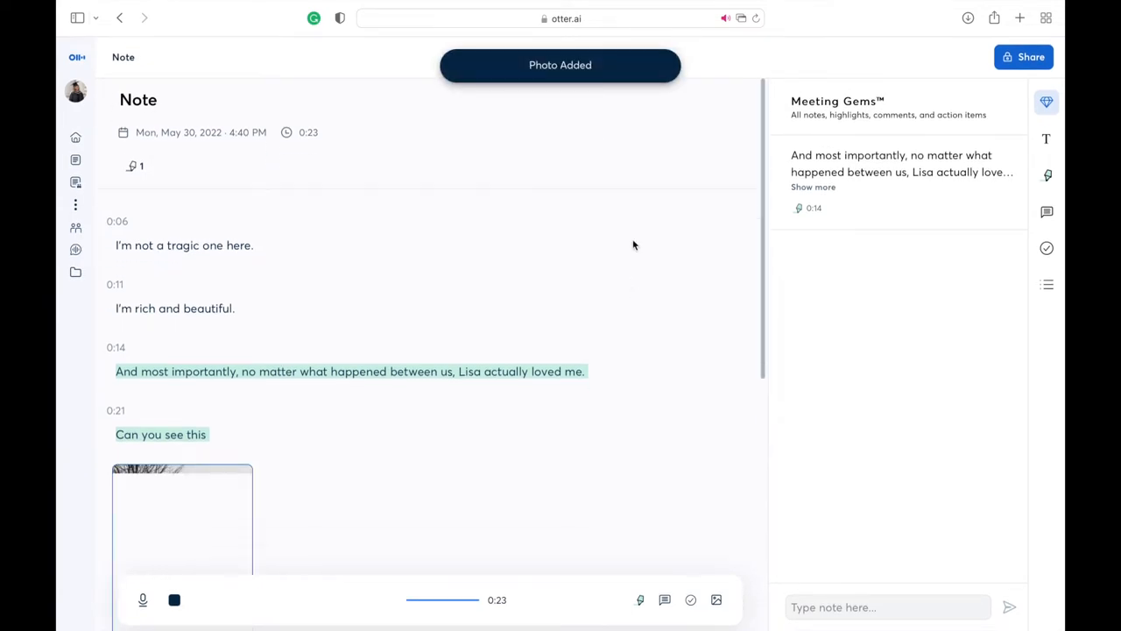
scroll("down", 3)
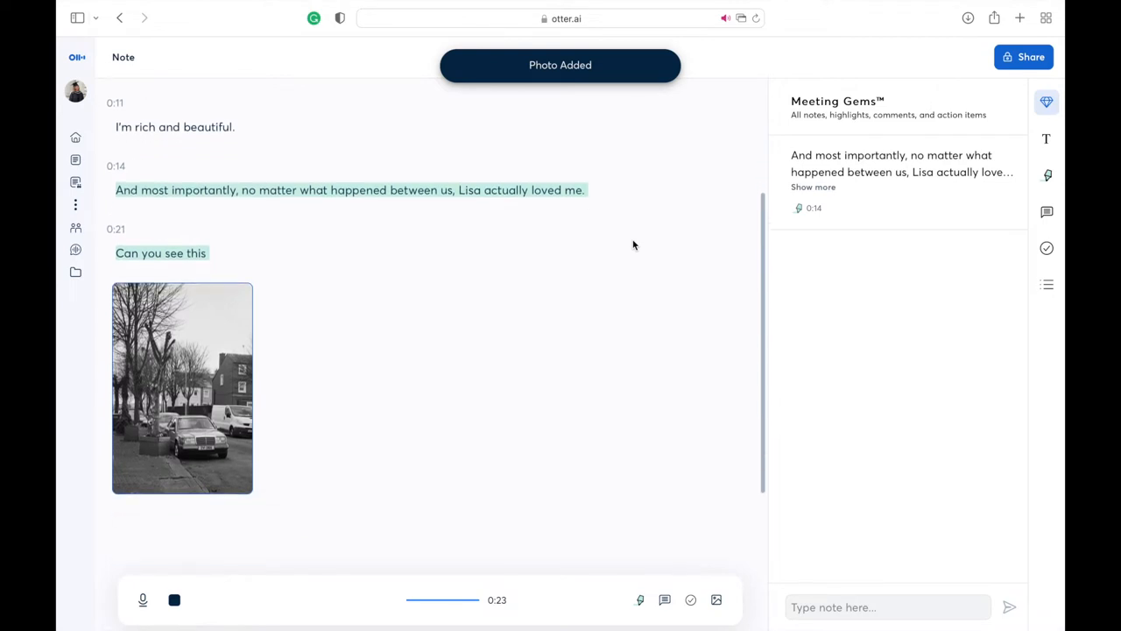
scroll("down", 3)
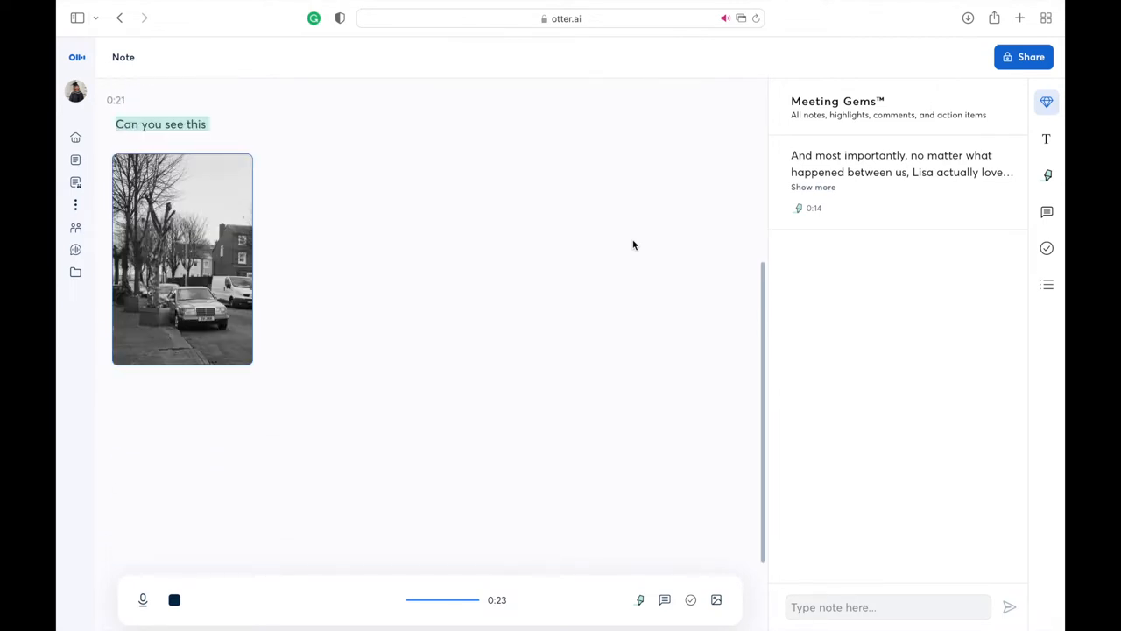
scroll("up", 3)
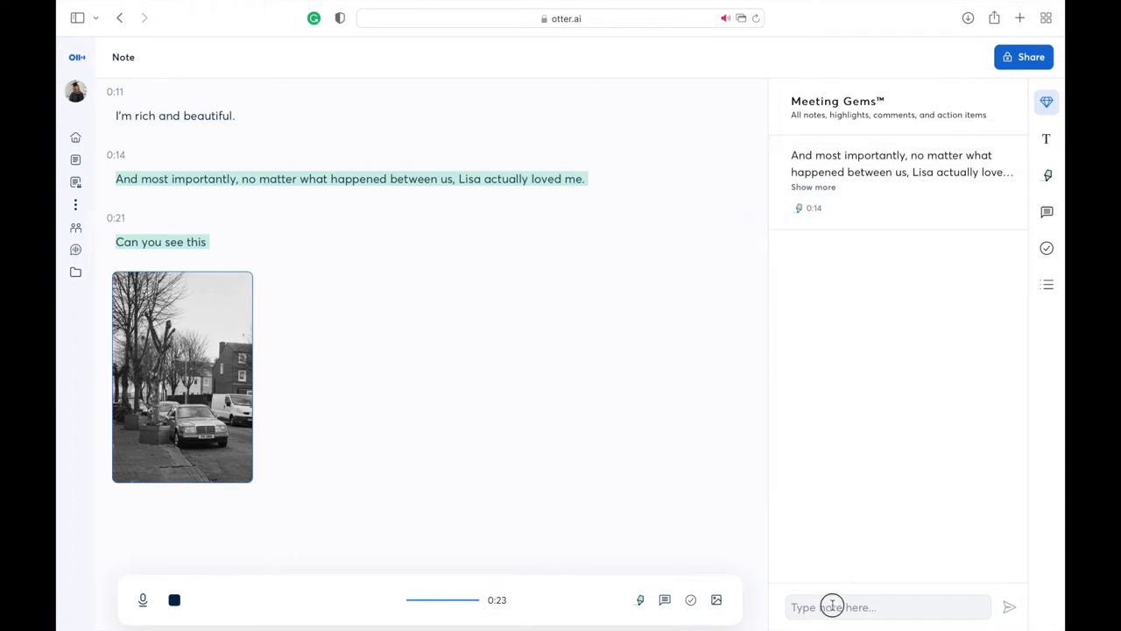
Step: Post a note reading 'important' to the conversation's Meeting Gems
type("important.")
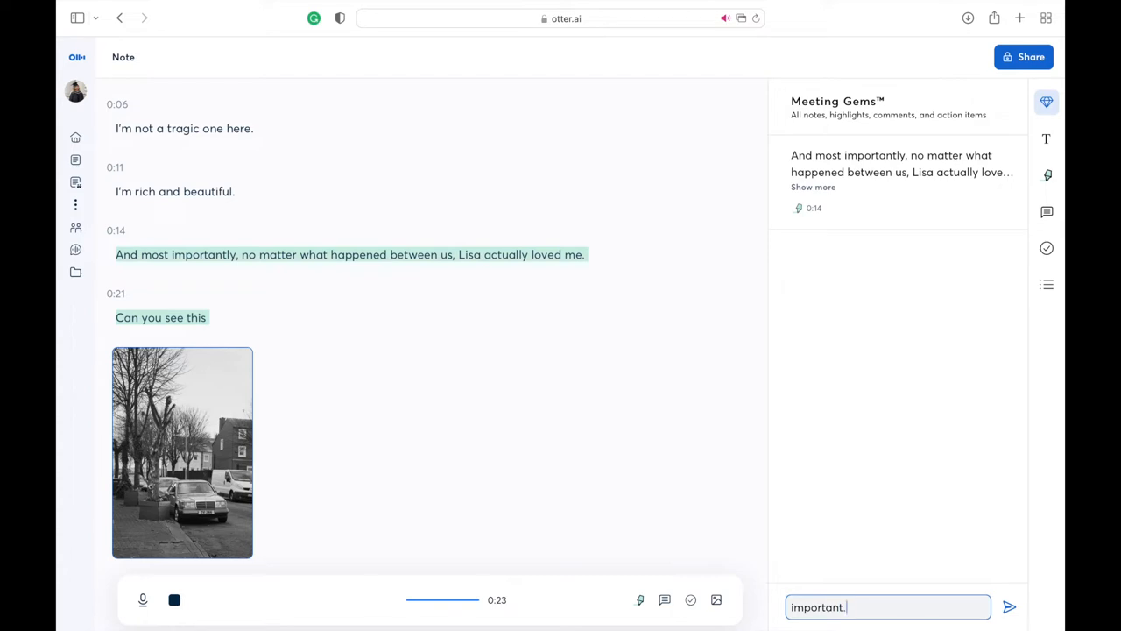
left_click(1010, 606)
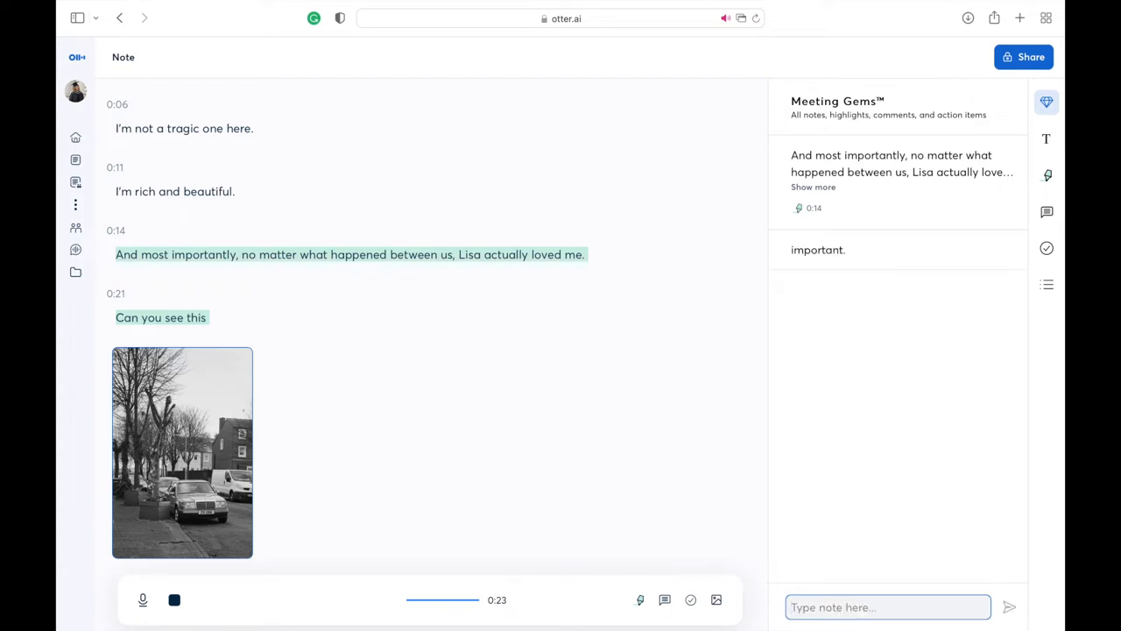
scroll("up", 3)
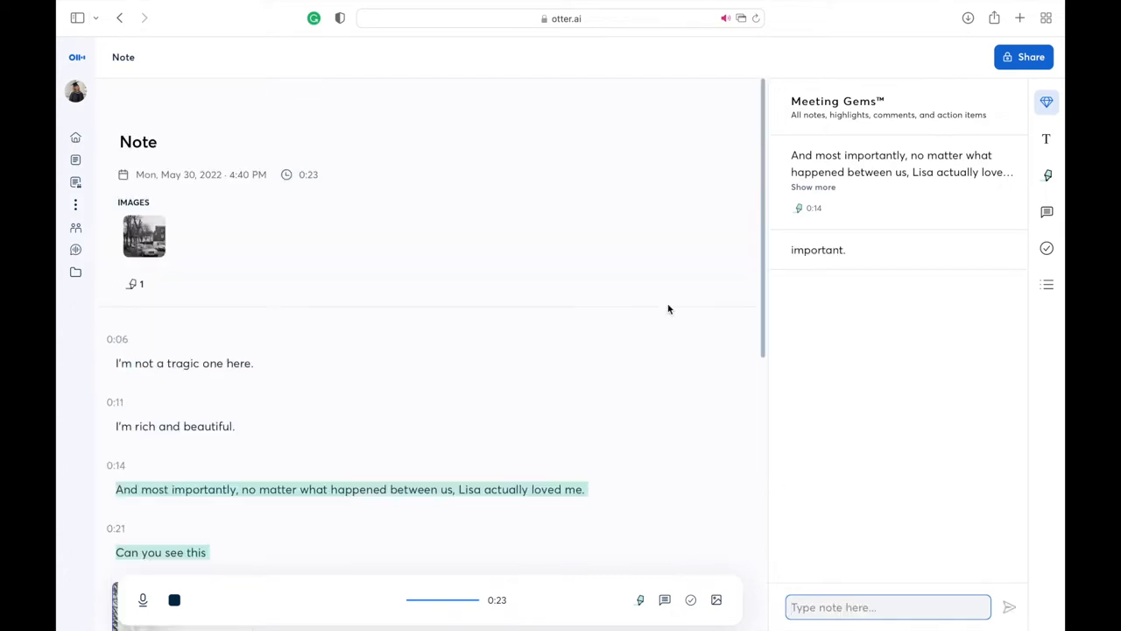
Step: Retitle the conversation 'Assignment'
left_click(137, 140)
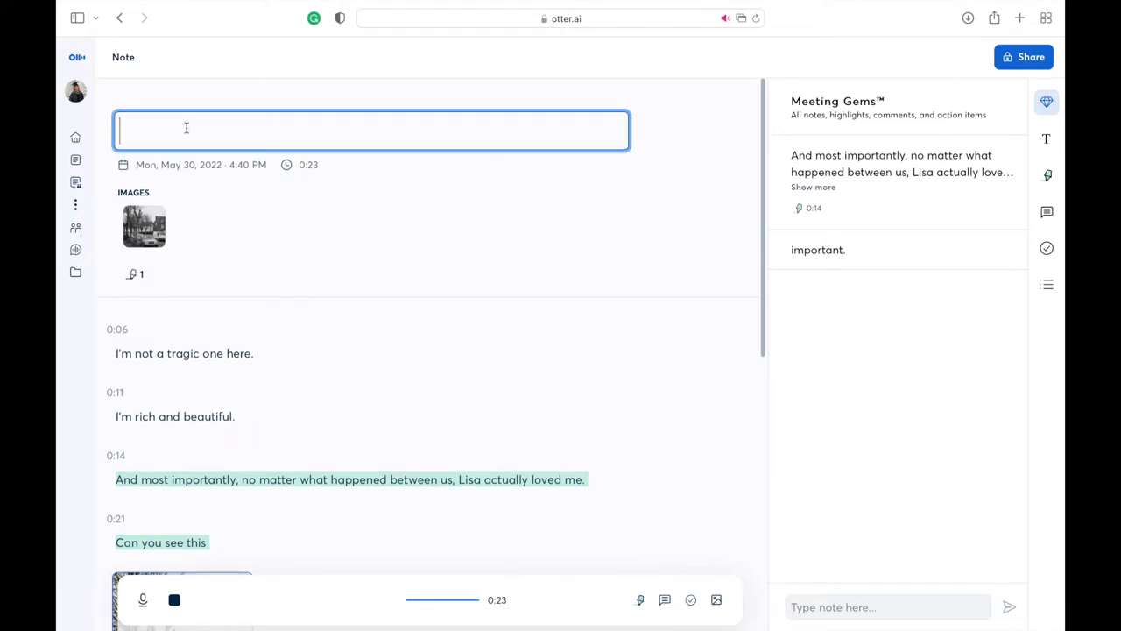
type("Ass")
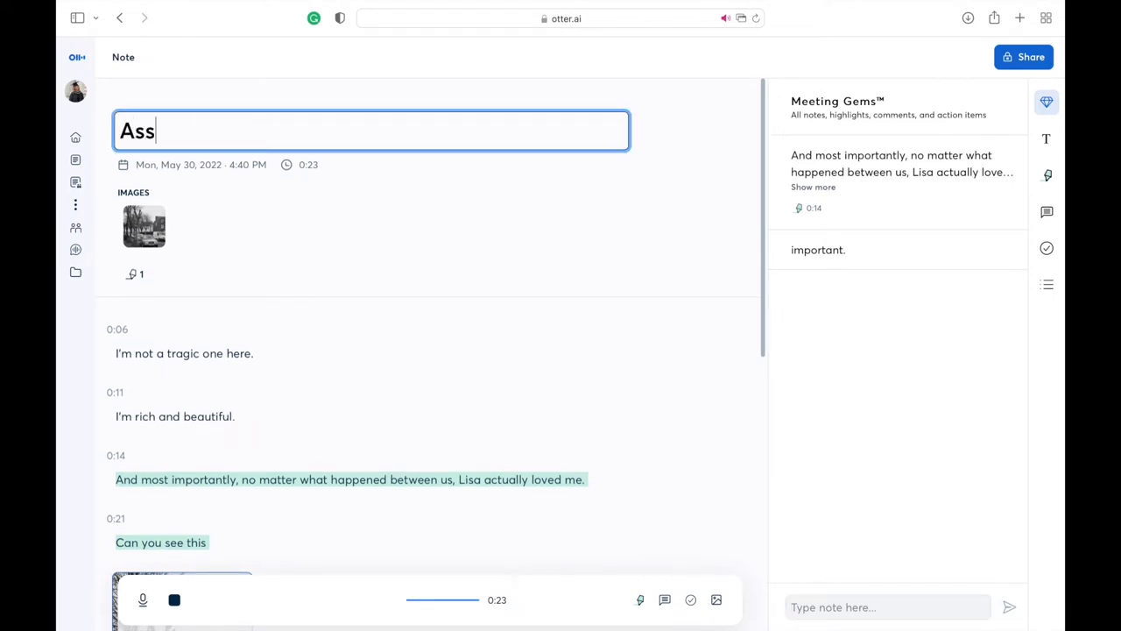
type("ignment")
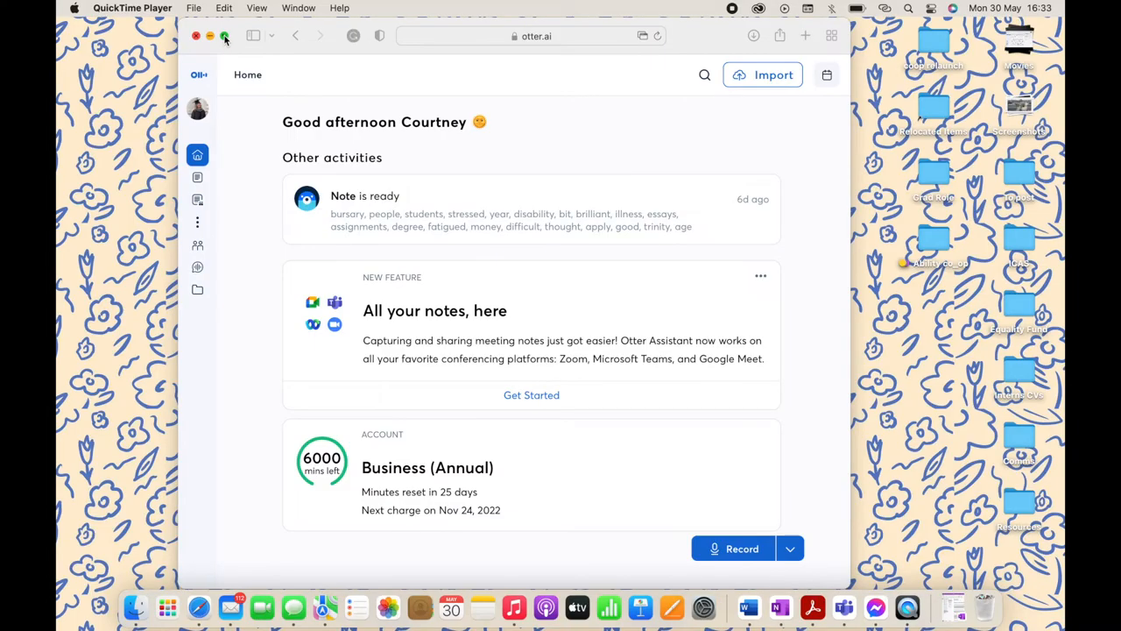
Step: Enlarge the browser and open the Hrm 11/4/22 conversation from My Conversations
left_click(224, 35)
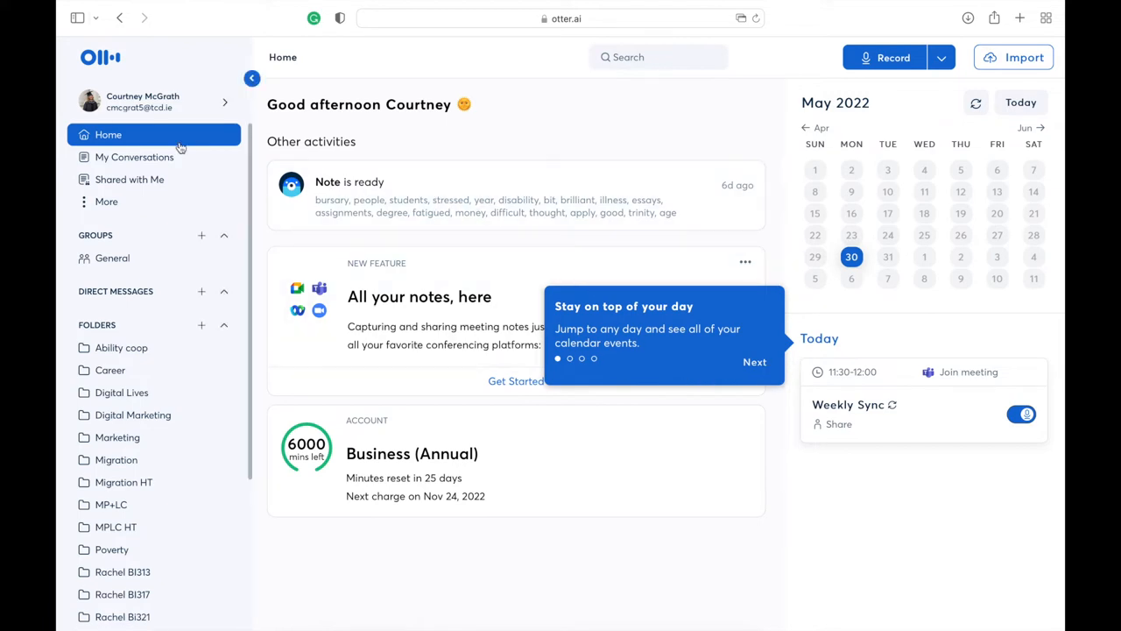
left_click(133, 158)
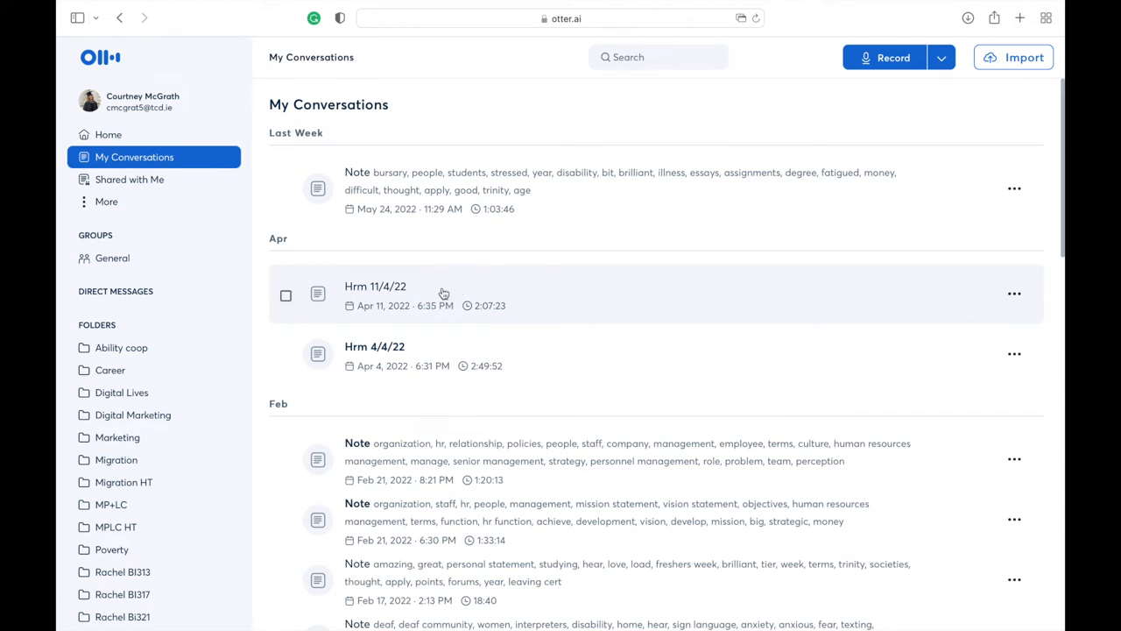
left_click(375, 294)
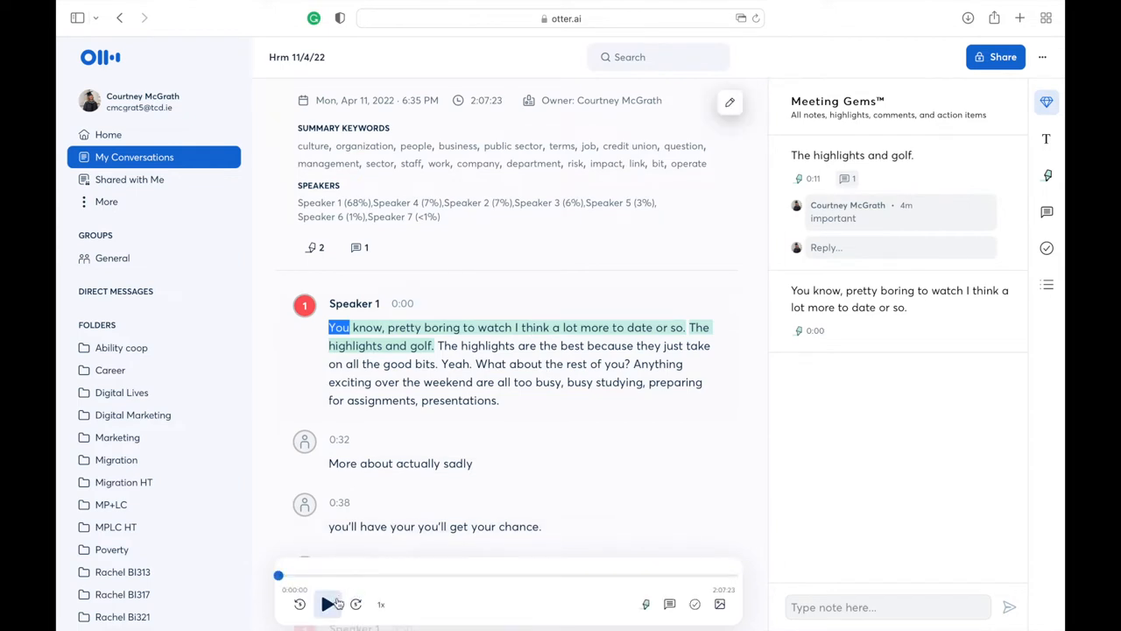
Step: Play and skip through the opening audio, then highlight the 'Anything exciting over the weekend… presentations' passage
scroll("up", 3)
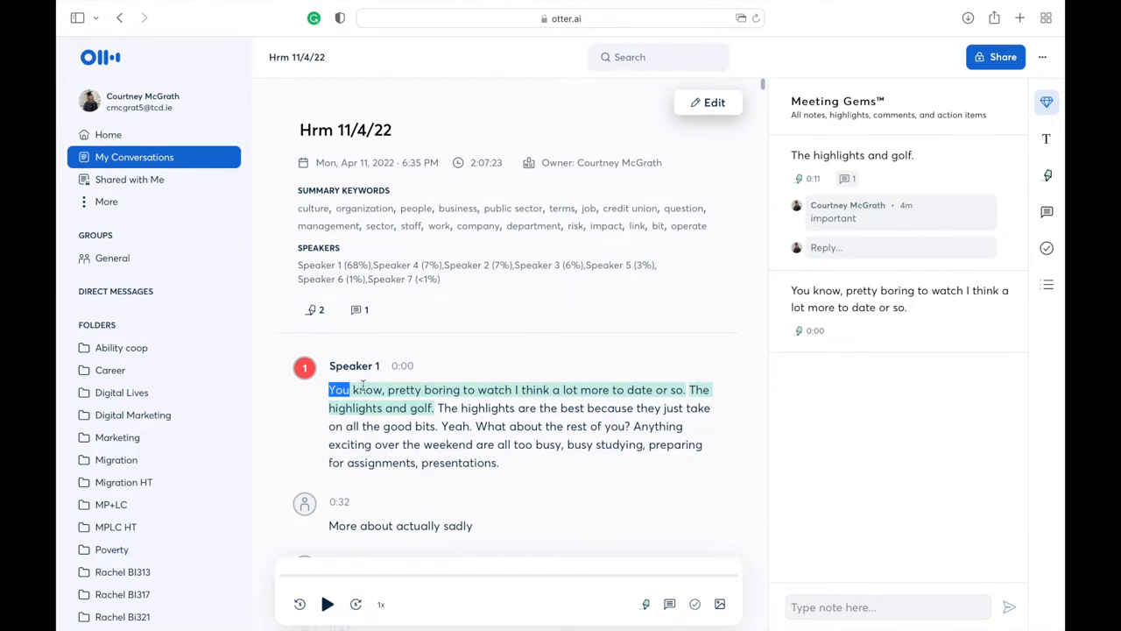
left_click(326, 602)
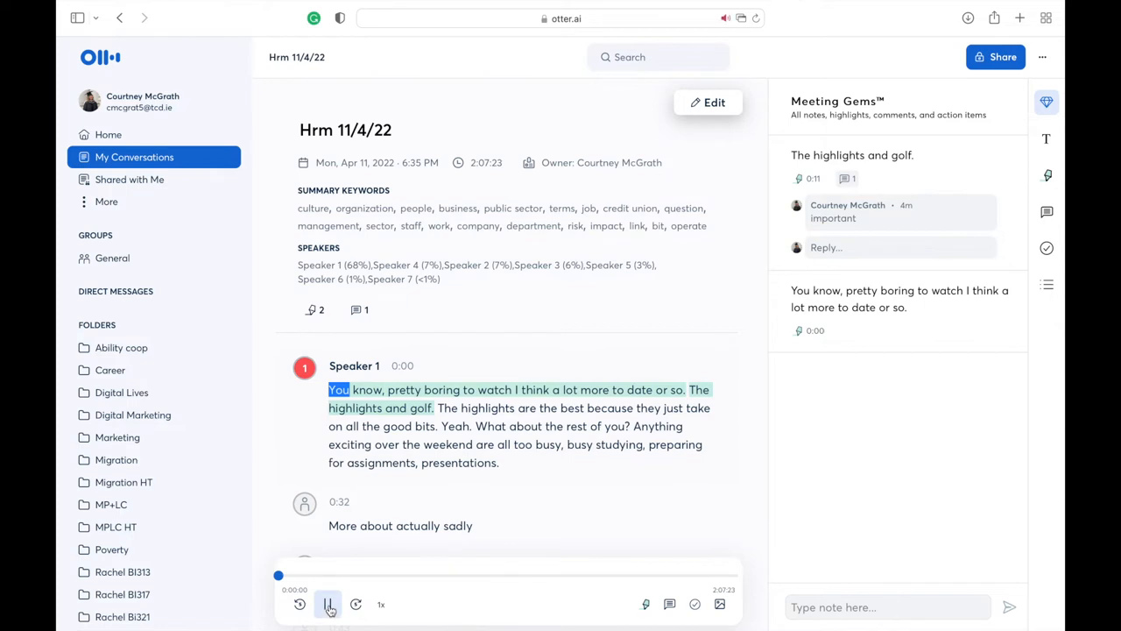
left_click(328, 603)
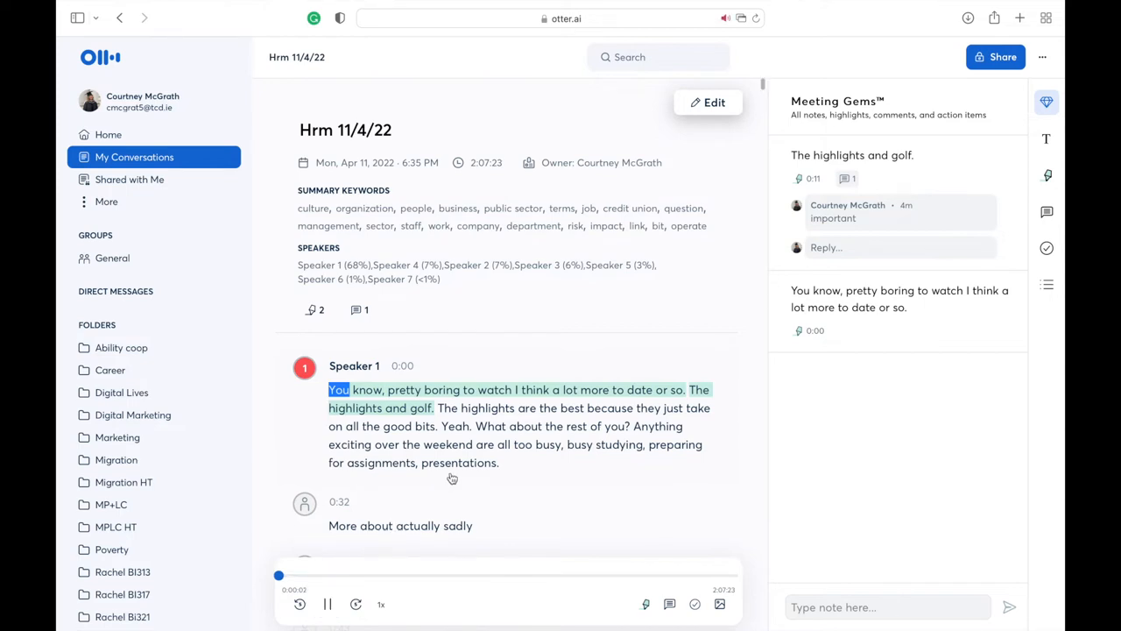
double_click(404, 389)
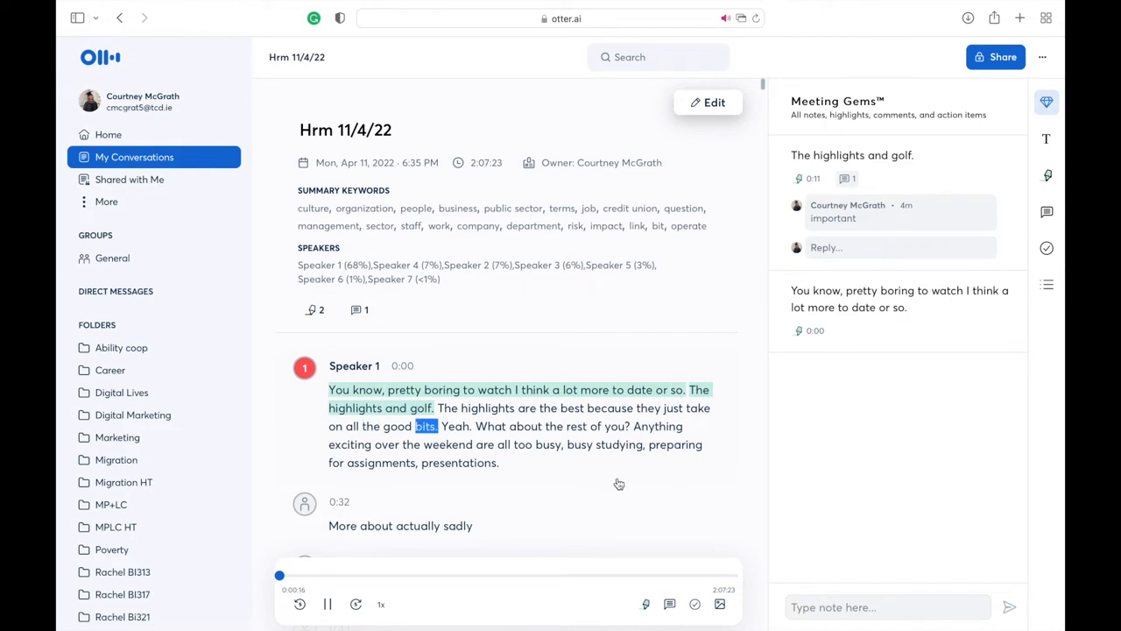
left_click(355, 605)
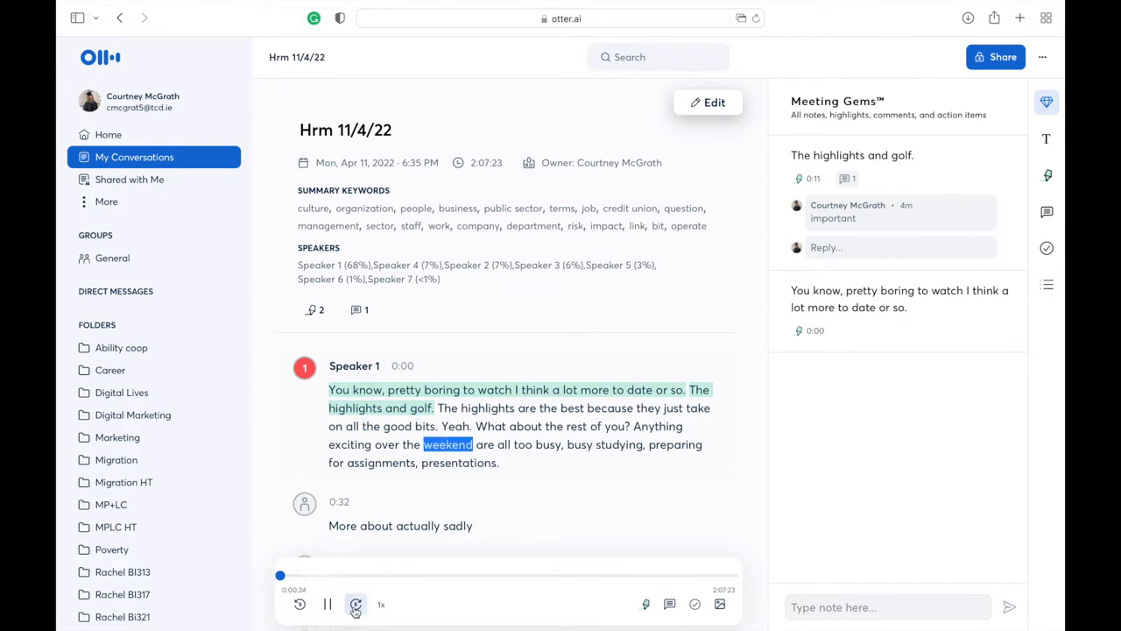
left_click(328, 604)
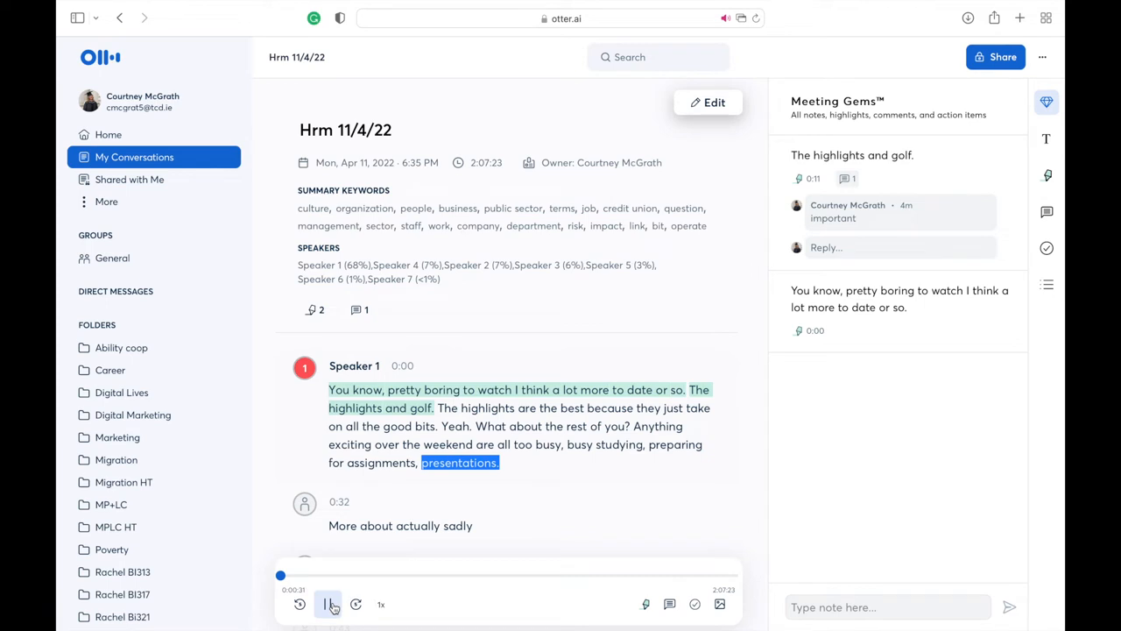
left_click(326, 603)
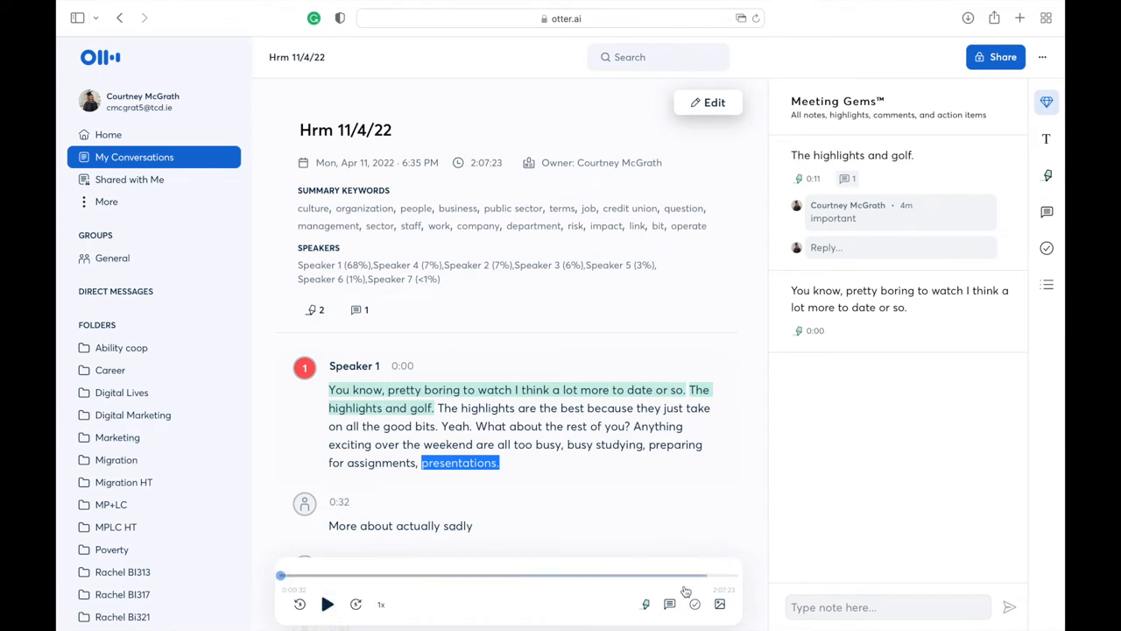
left_click(644, 603)
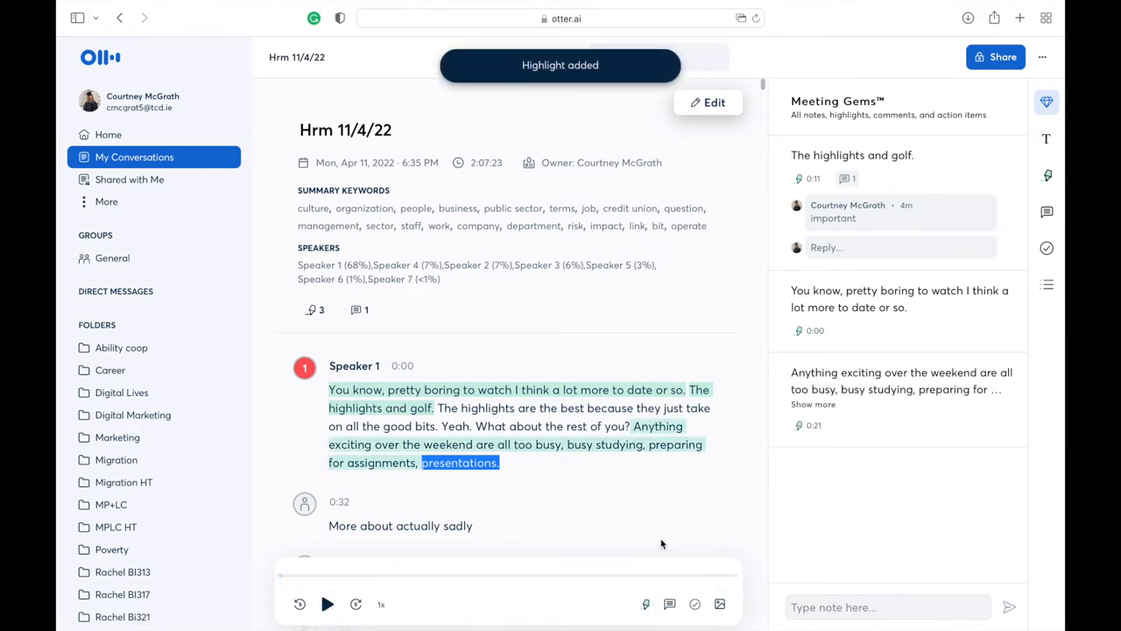
Step: Bring up the speaker choices for the 0:32 paragraph
scroll("down", 3)
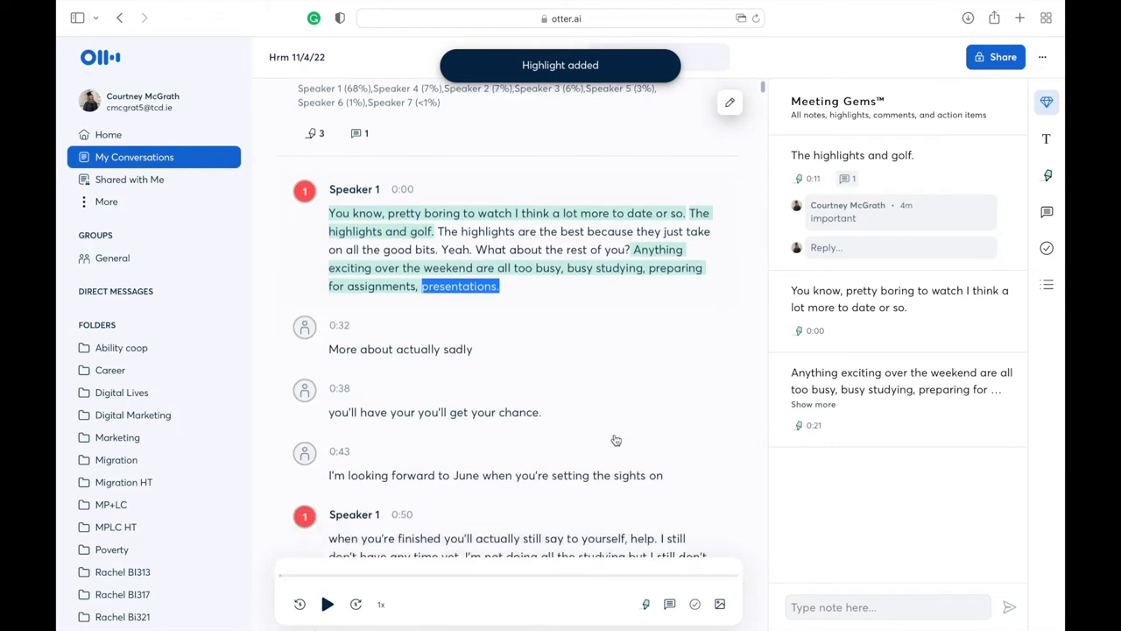
scroll("up", 3)
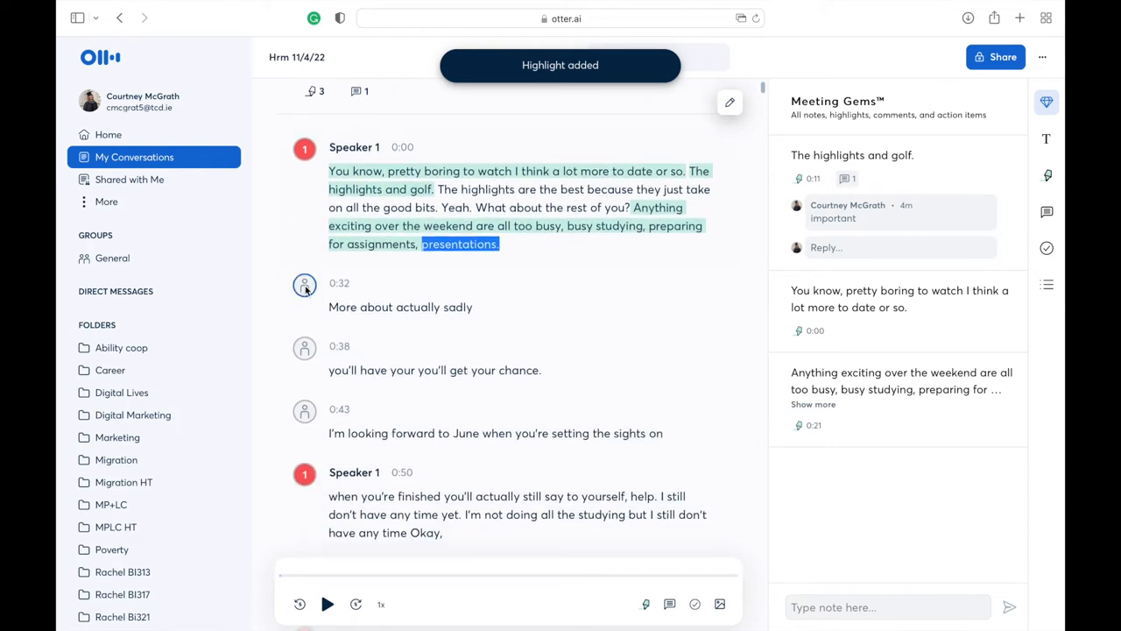
left_click(304, 284)
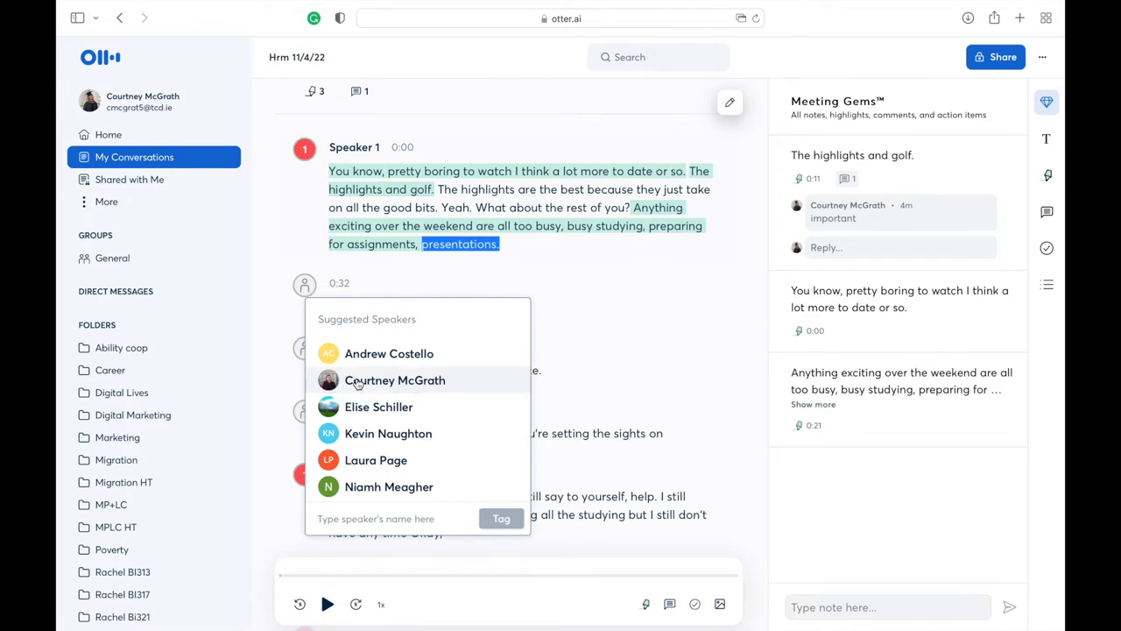
left_click(394, 379)
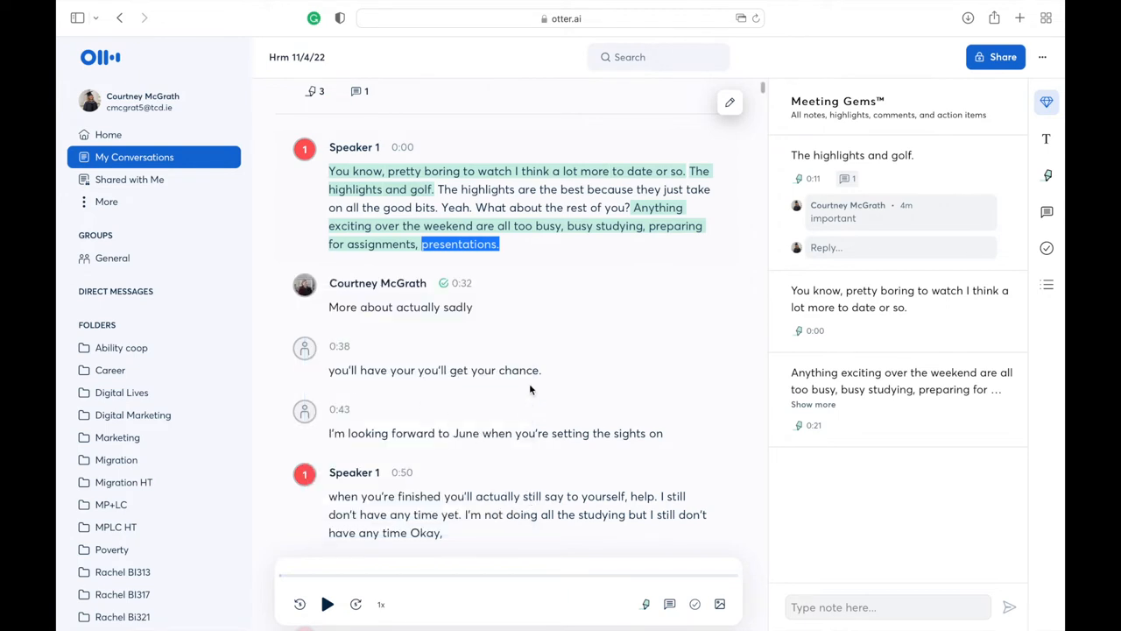
scroll("up", 3)
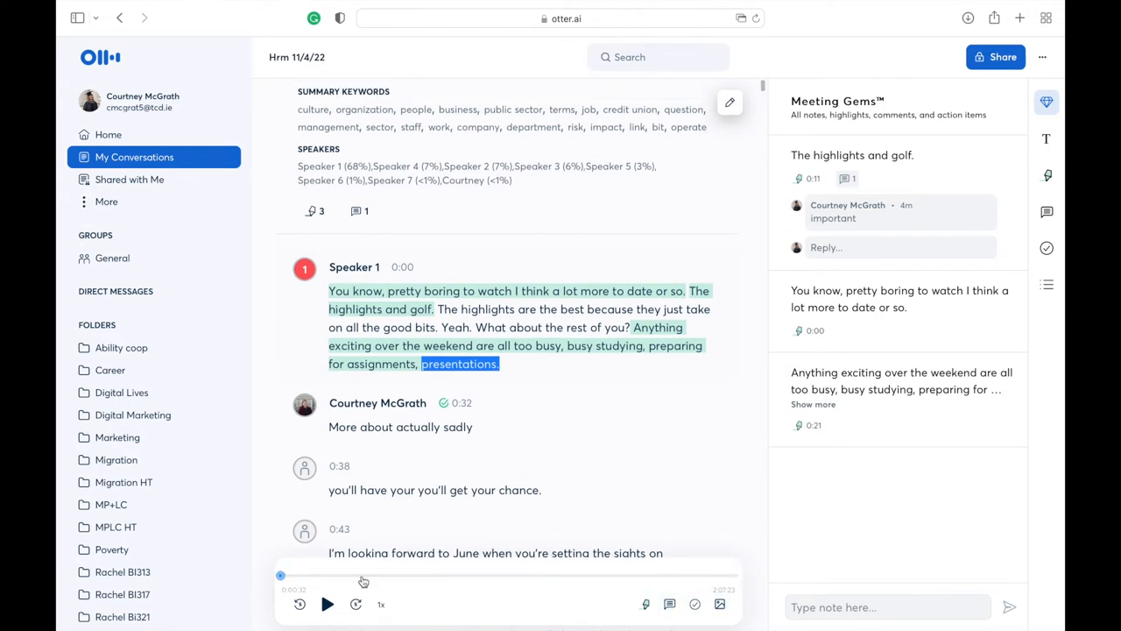
left_click(326, 603)
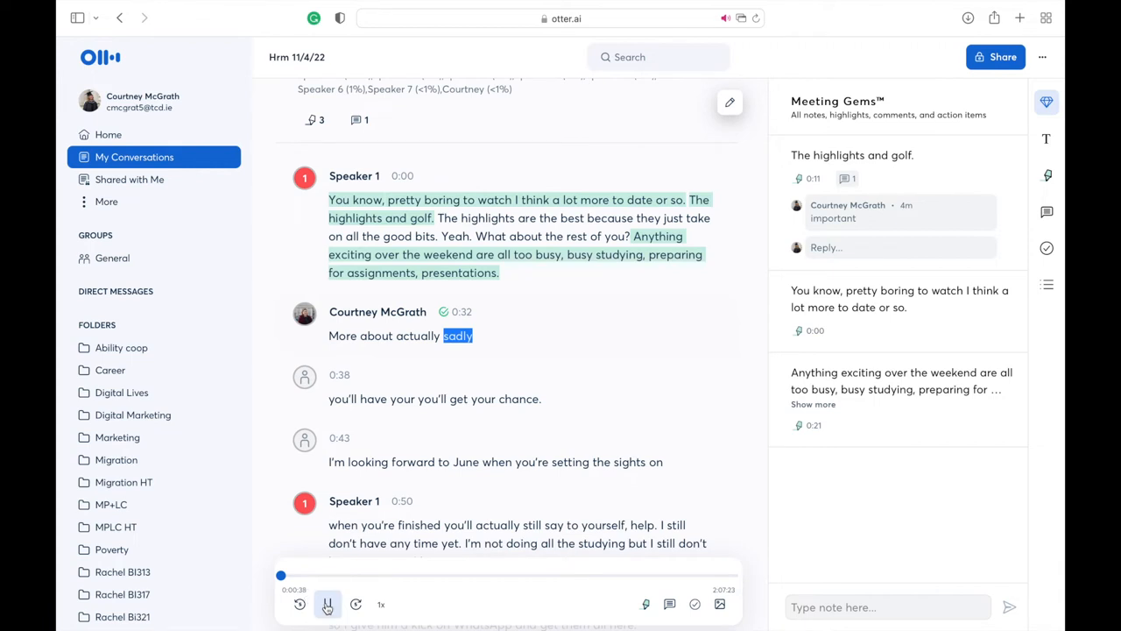
left_click(326, 605)
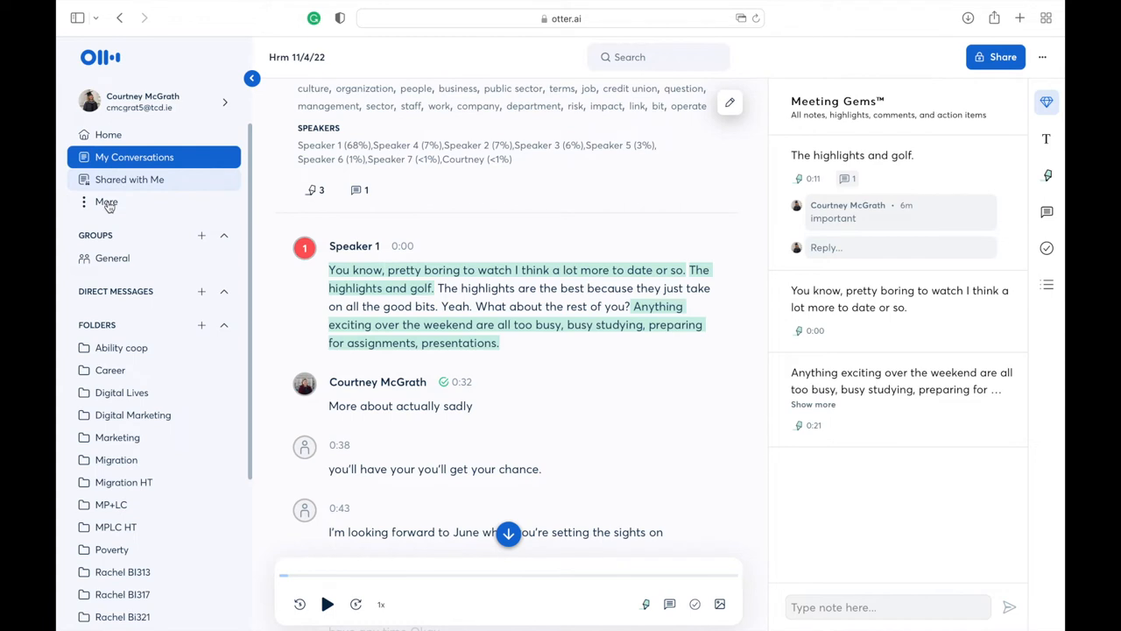
Step: Go to Shared with Me, then the Apps account settings listing Zoom, Dropbox and calendar integrations
left_click(129, 179)
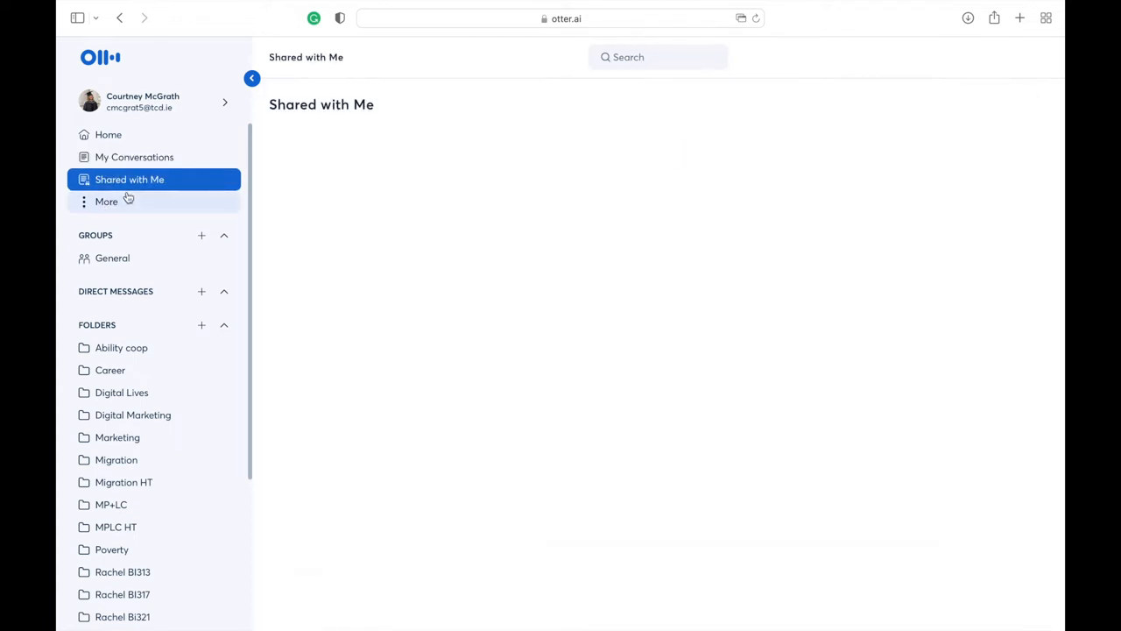
left_click(105, 202)
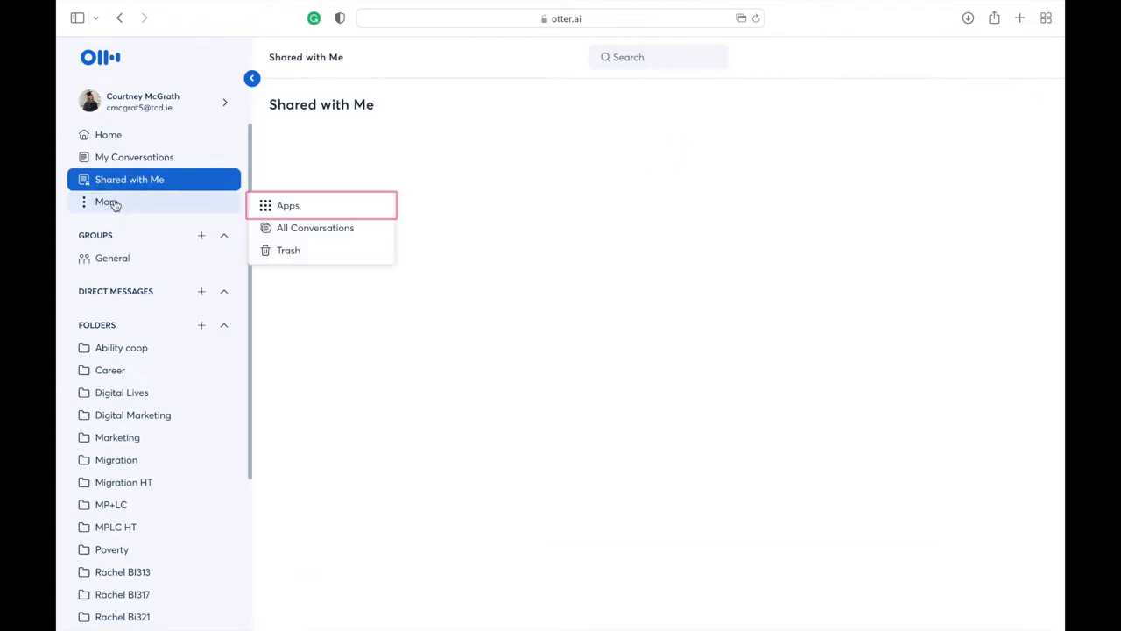
left_click(287, 205)
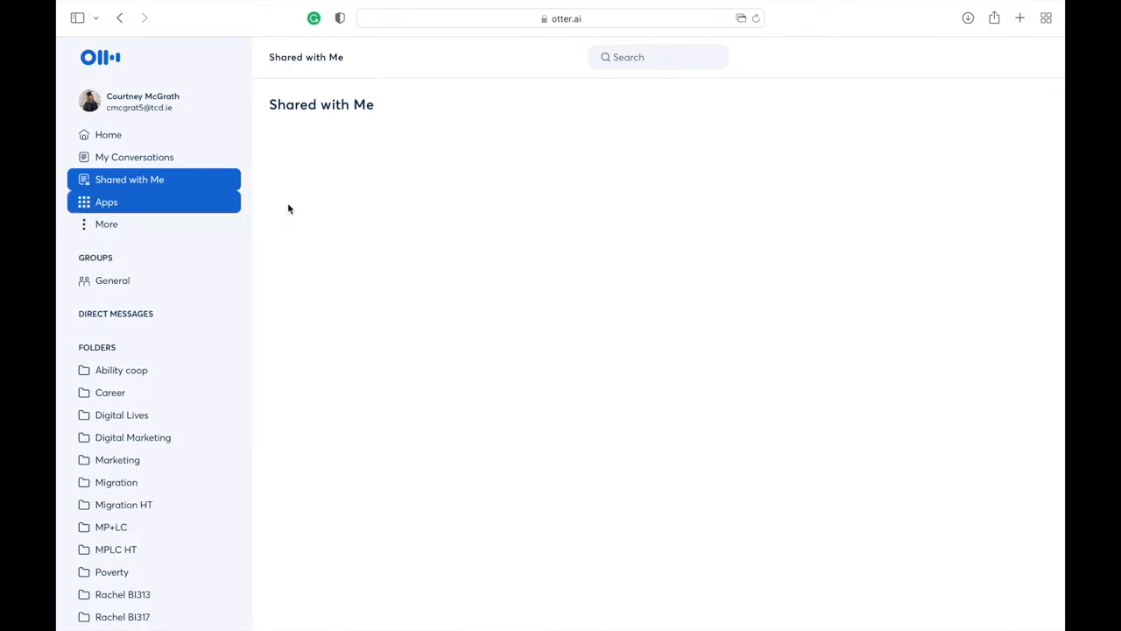
left_click(105, 201)
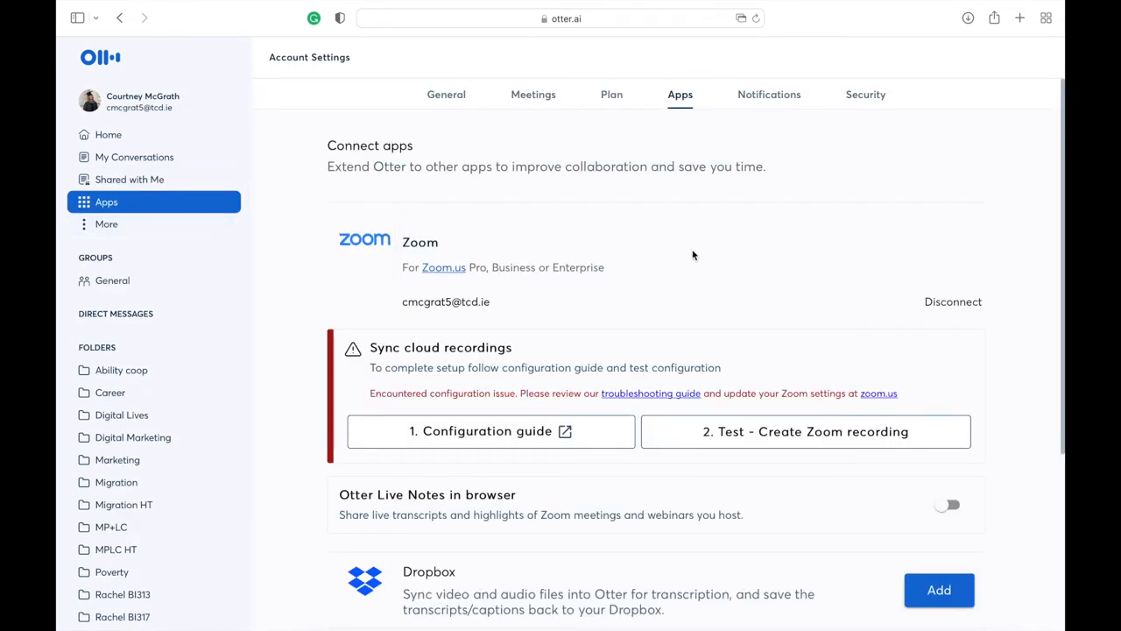
scroll("down", 3)
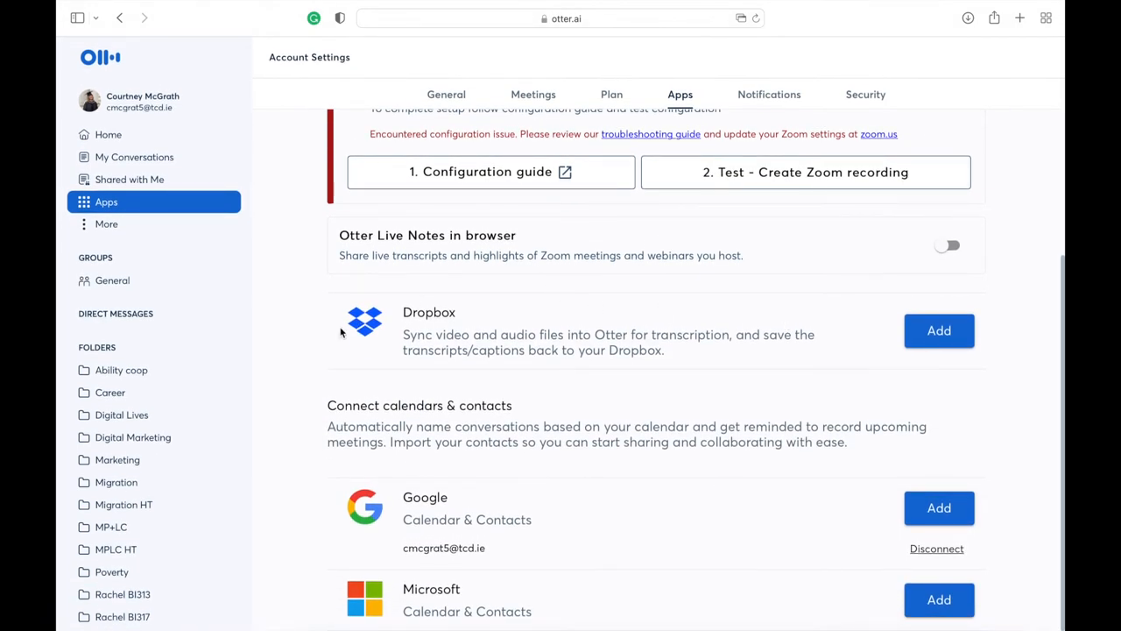
mouse_move(119, 438)
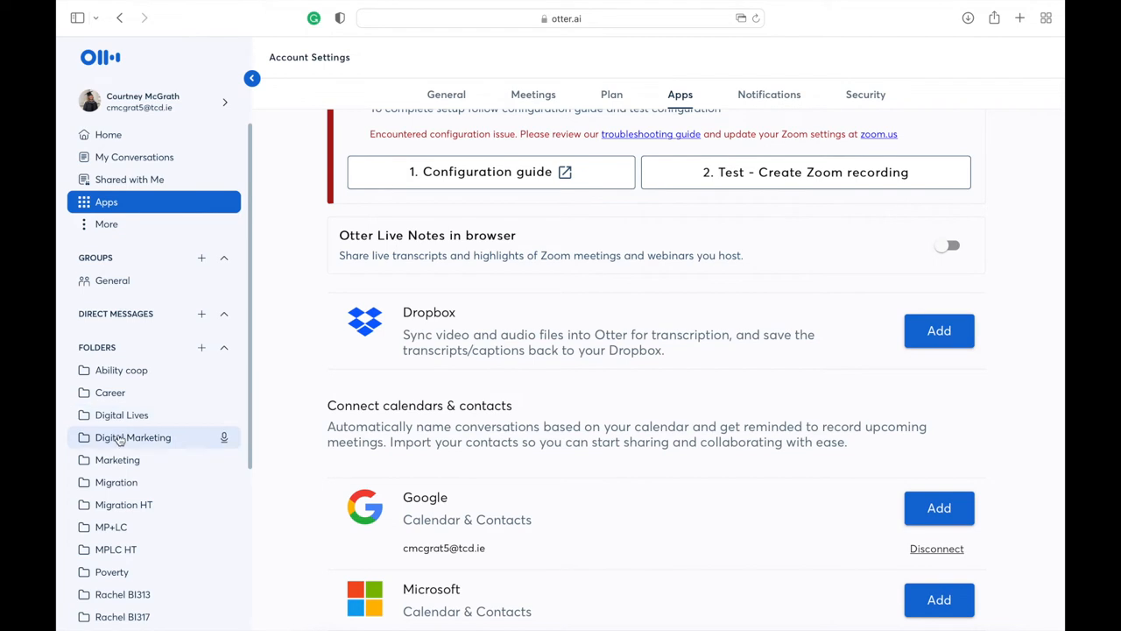
Step: Open the Marketing folder's conversation and play the audio from the word 'ranchos'
left_click(116, 438)
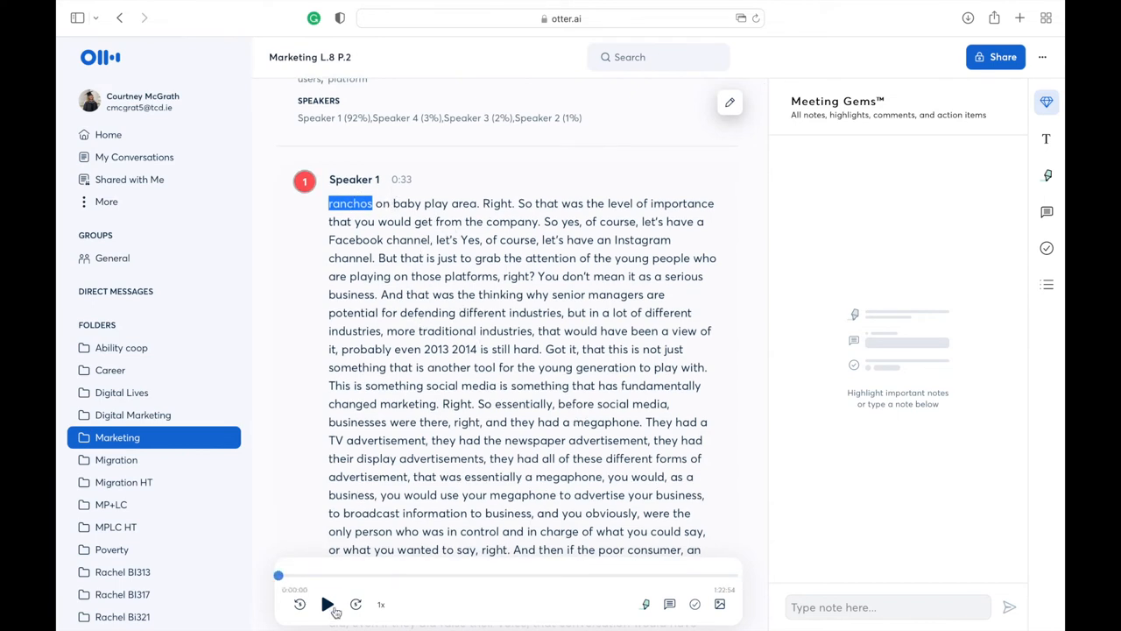
left_click(326, 603)
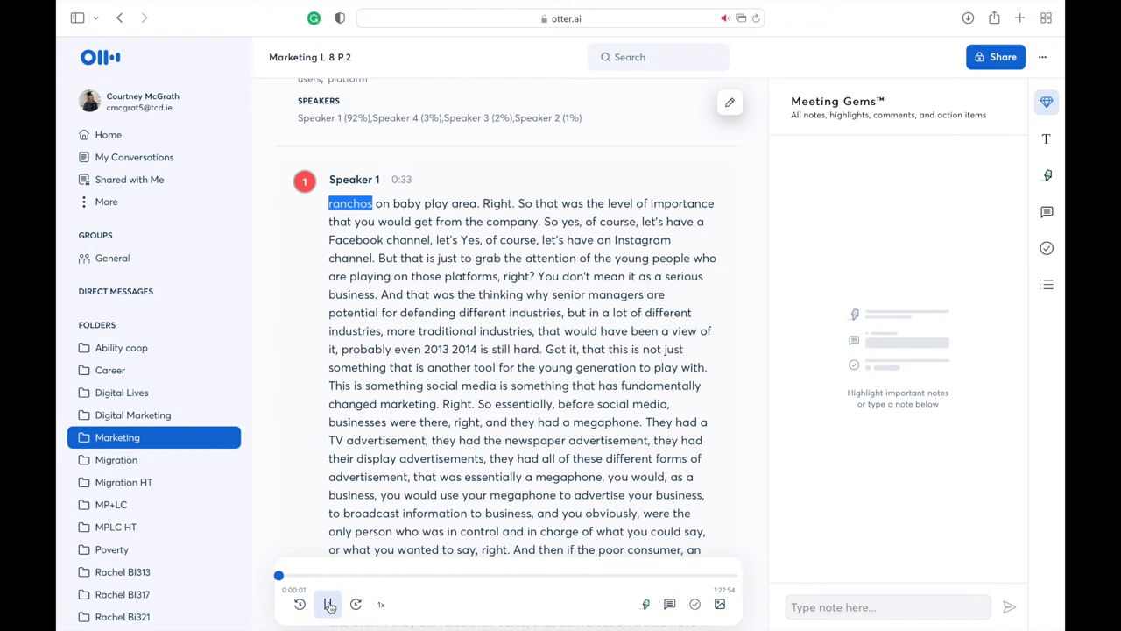
left_click(328, 605)
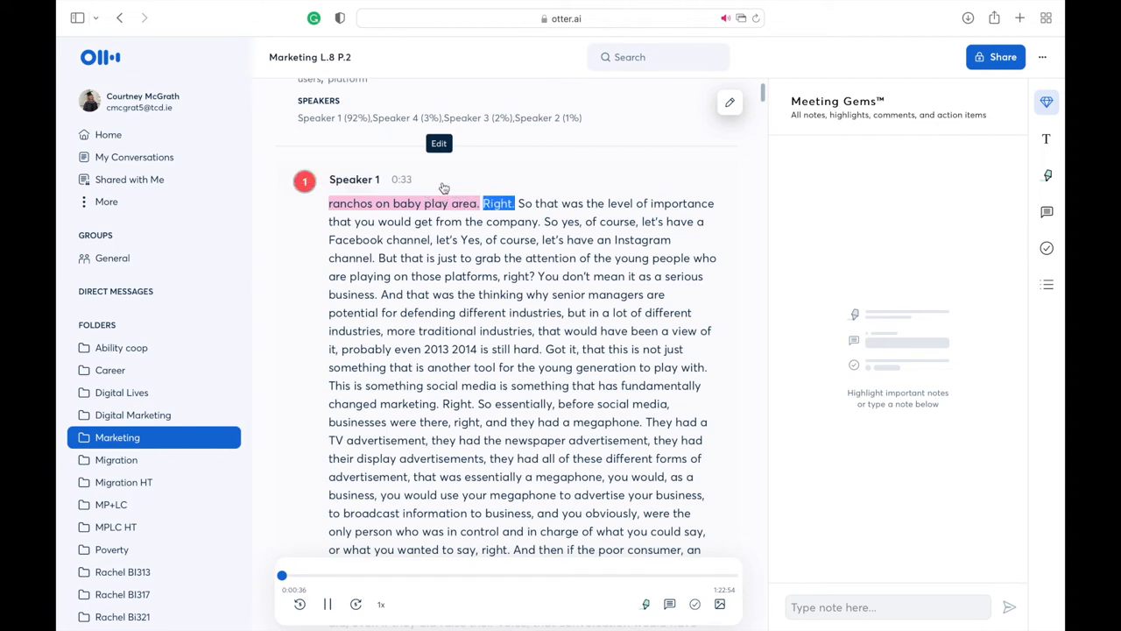
Step: Edit the transcript so 'ranchos on baby play area' reads 'ranchos on airplane' and save it
left_click(438, 144)
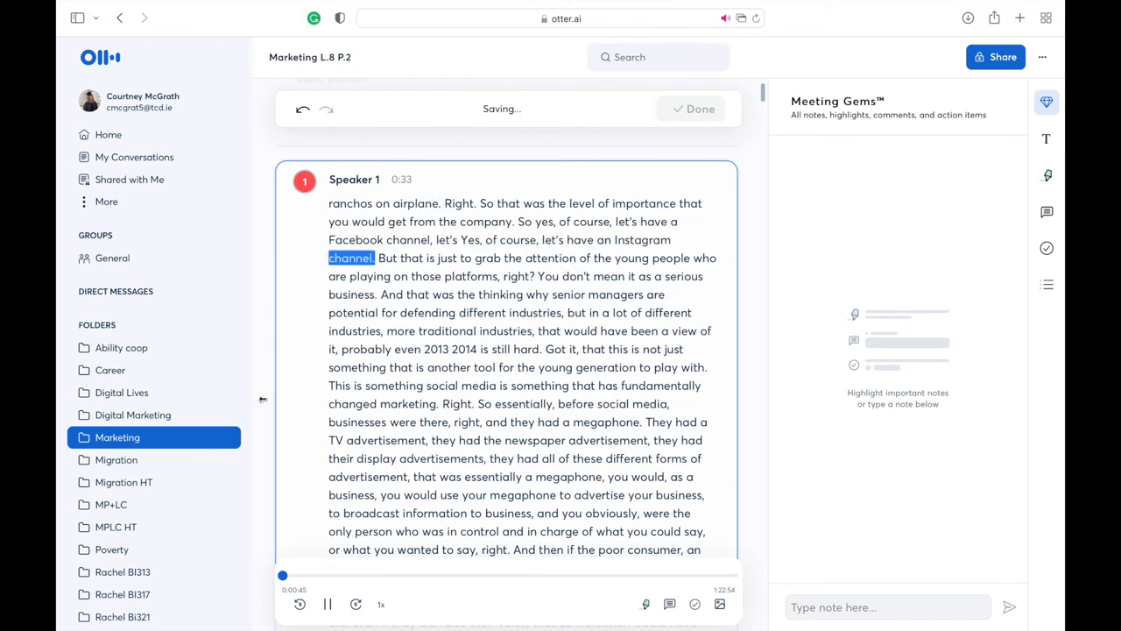
left_click(326, 602)
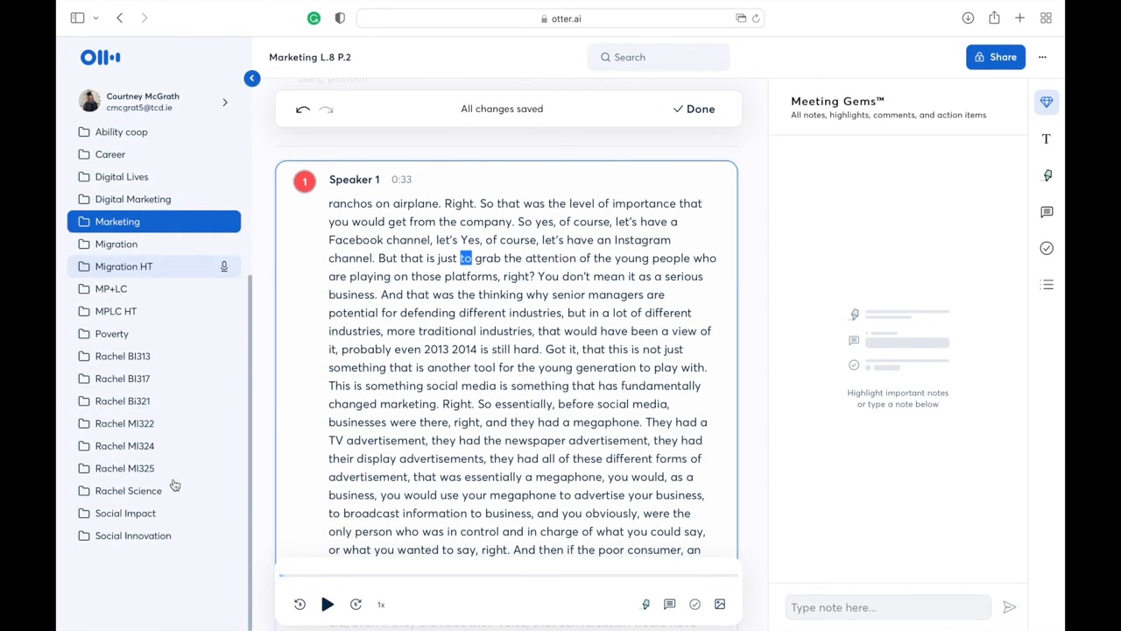
left_click(225, 101)
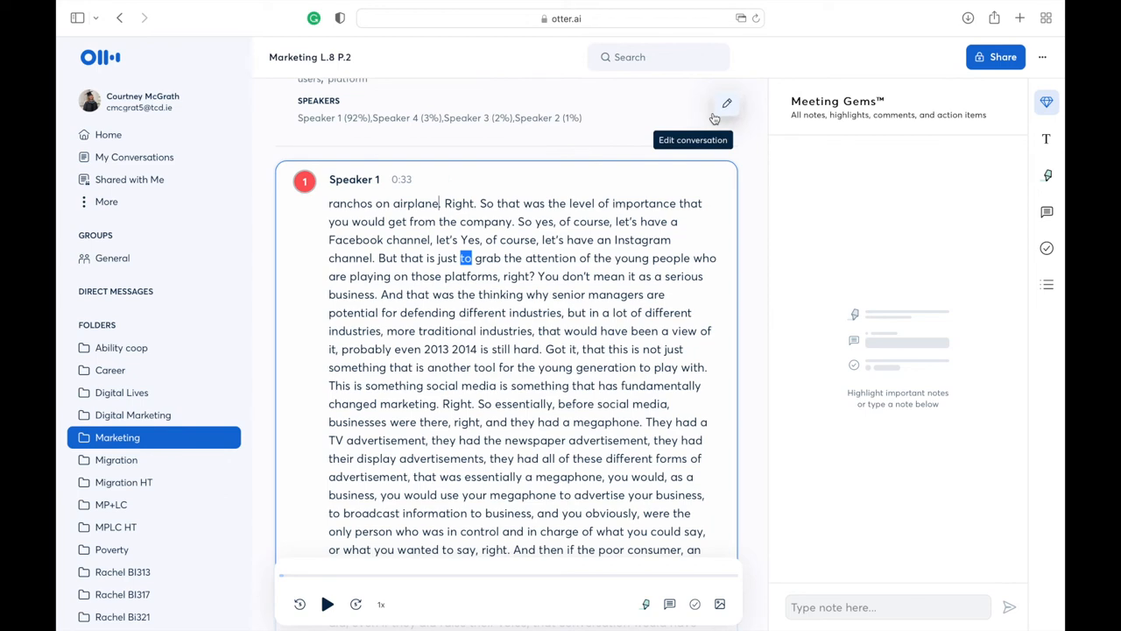
mouse_move(995, 56)
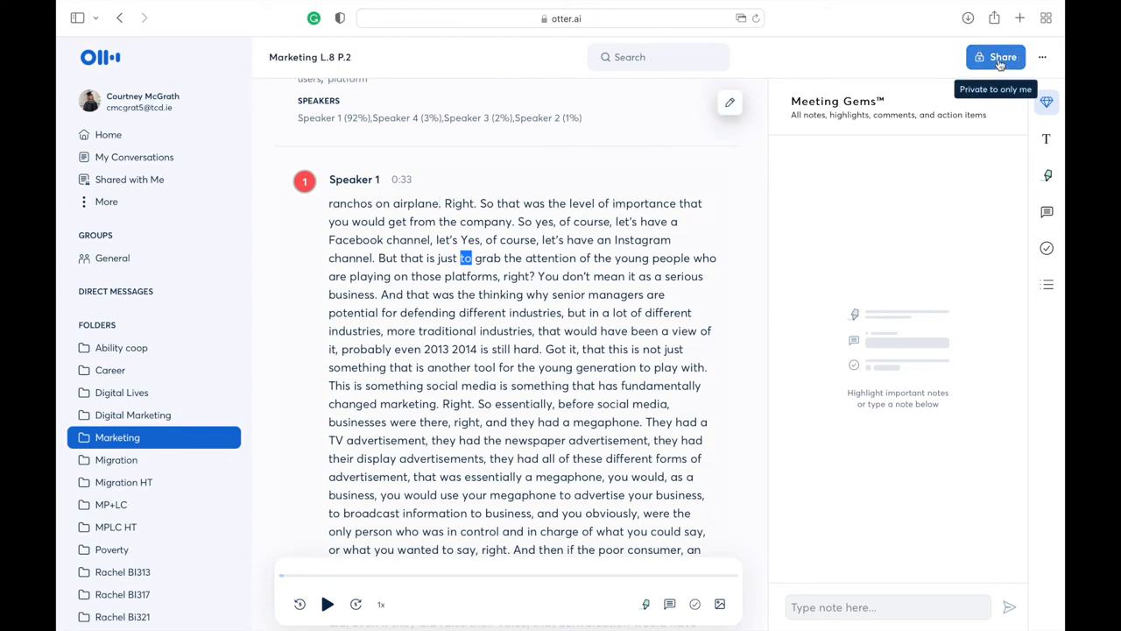
Step: Share the conversation so anyone with the link can view it and copy the link
left_click(996, 56)
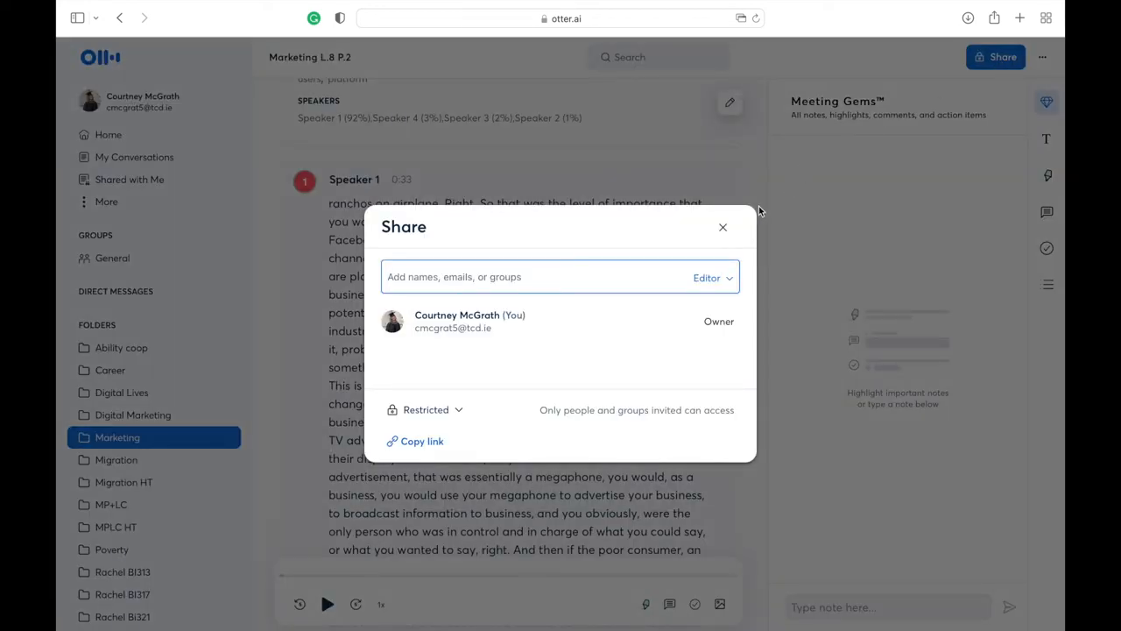
left_click(426, 410)
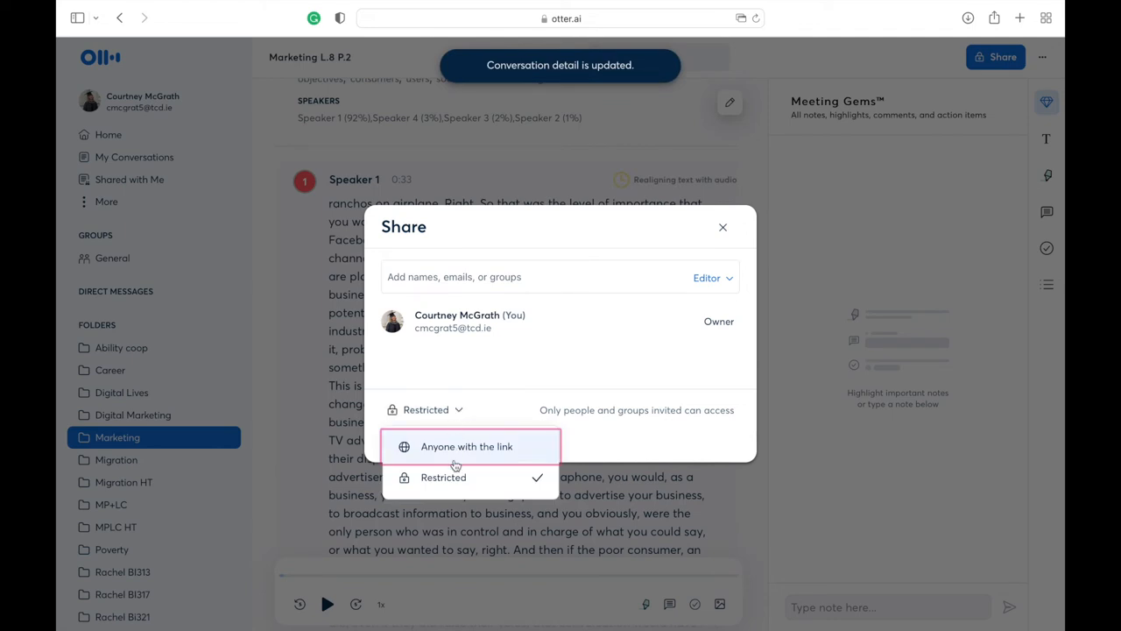
left_click(444, 476)
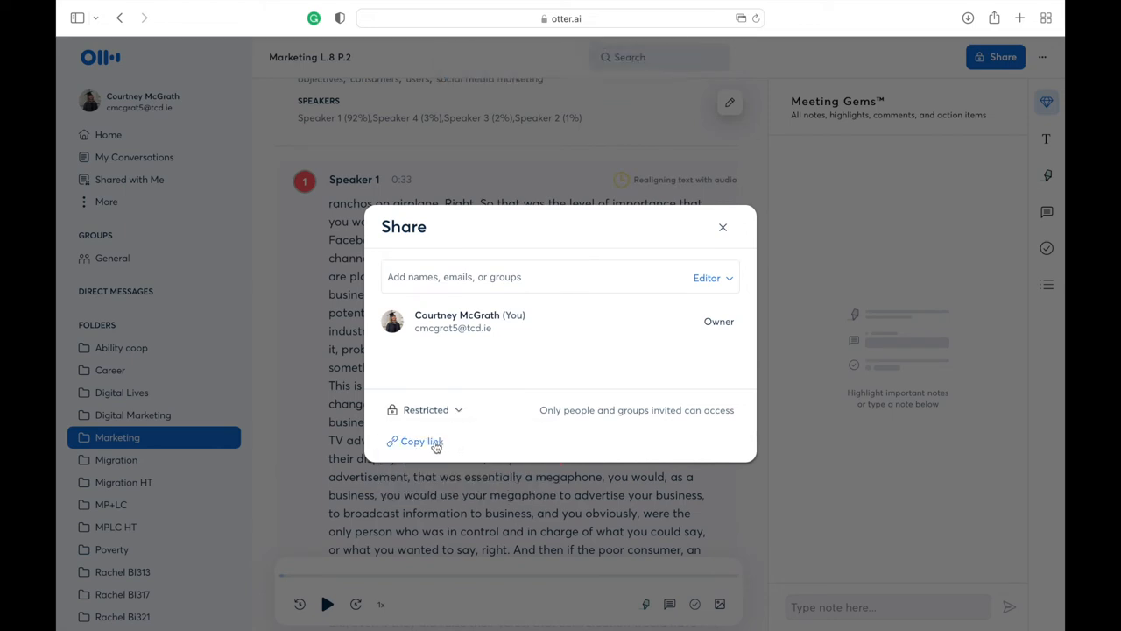
left_click(421, 442)
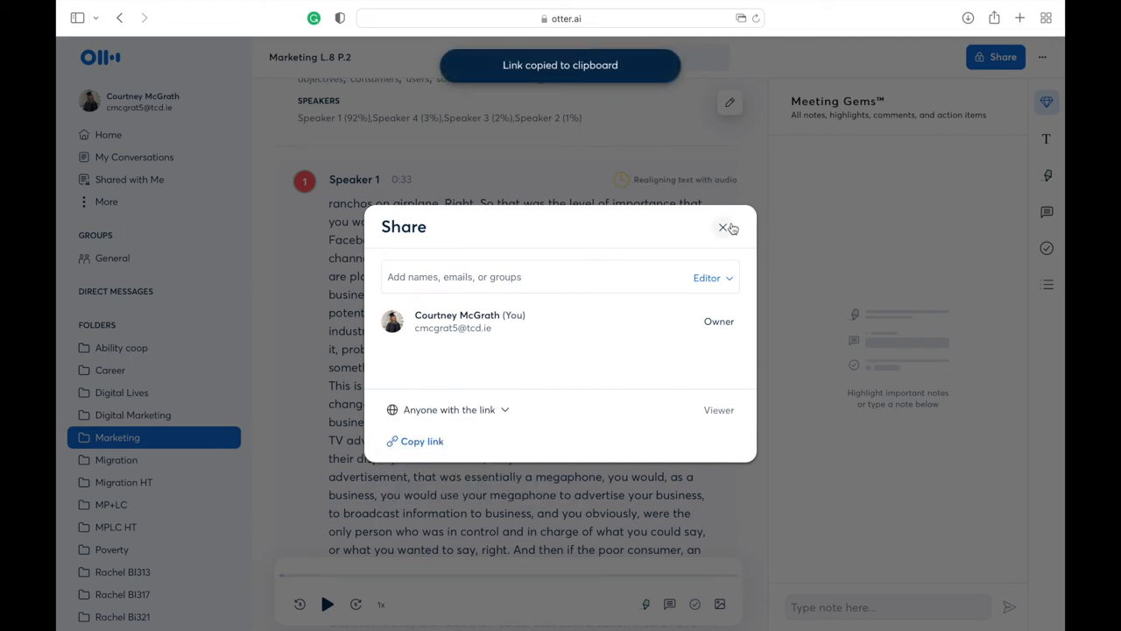
left_click(1045, 56)
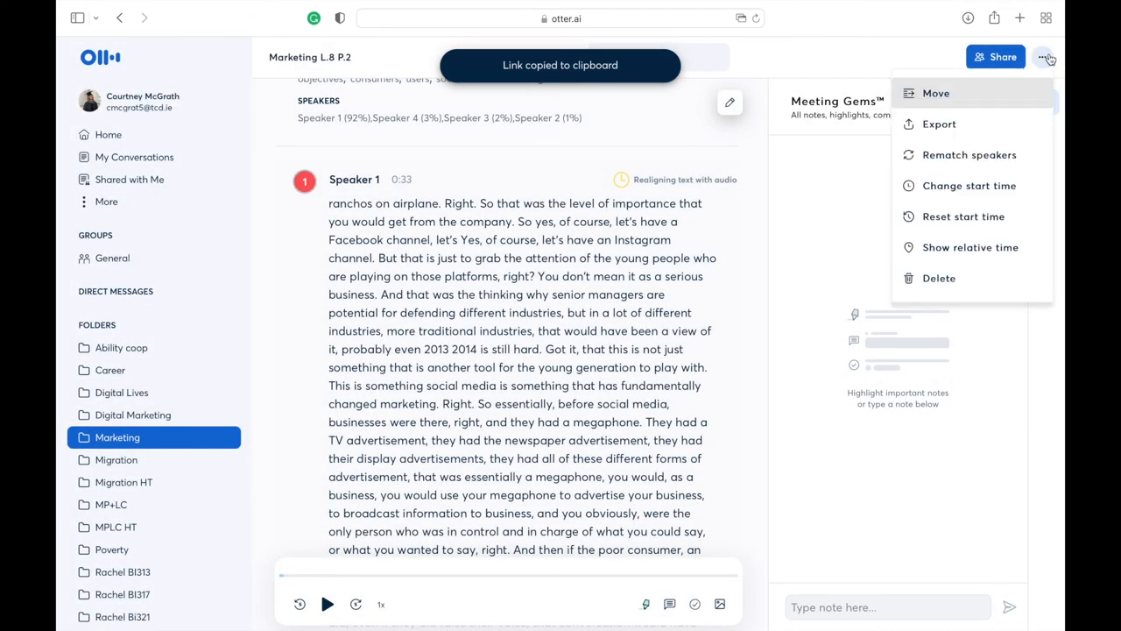
mouse_move(939, 123)
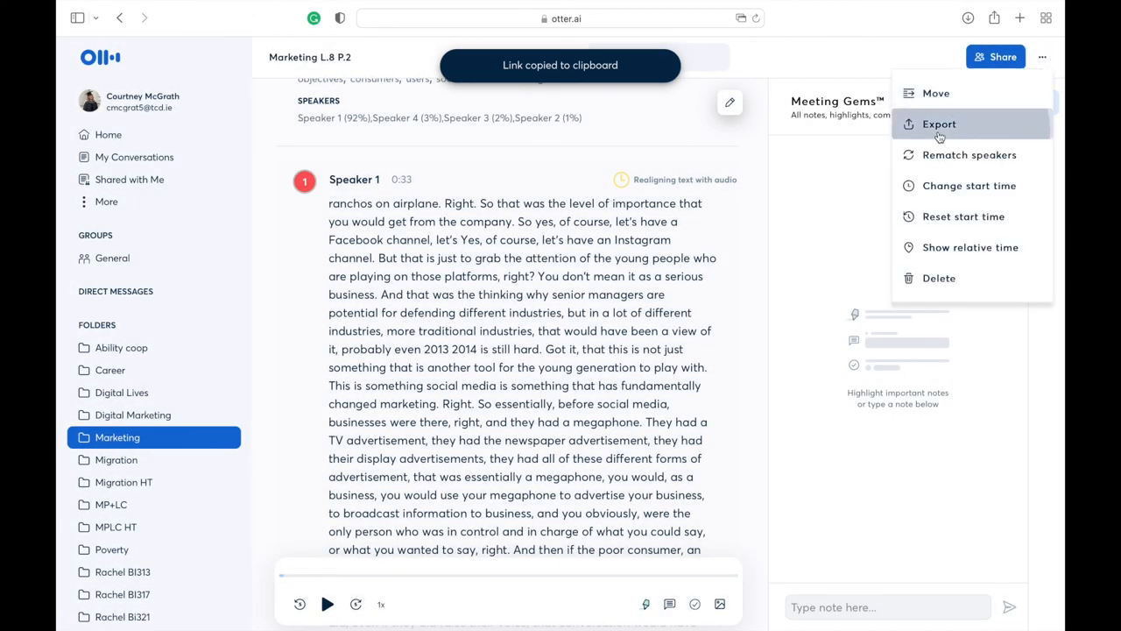
Step: Export the Marketing L.8 P.2 transcript in pdf format
left_click(939, 123)
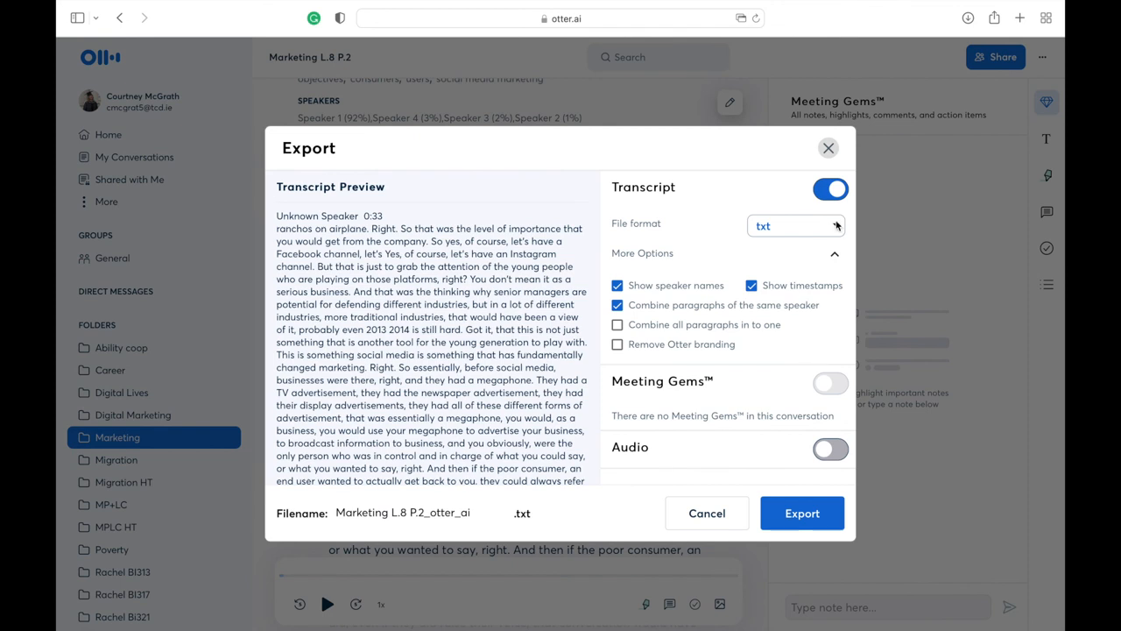
left_click(792, 225)
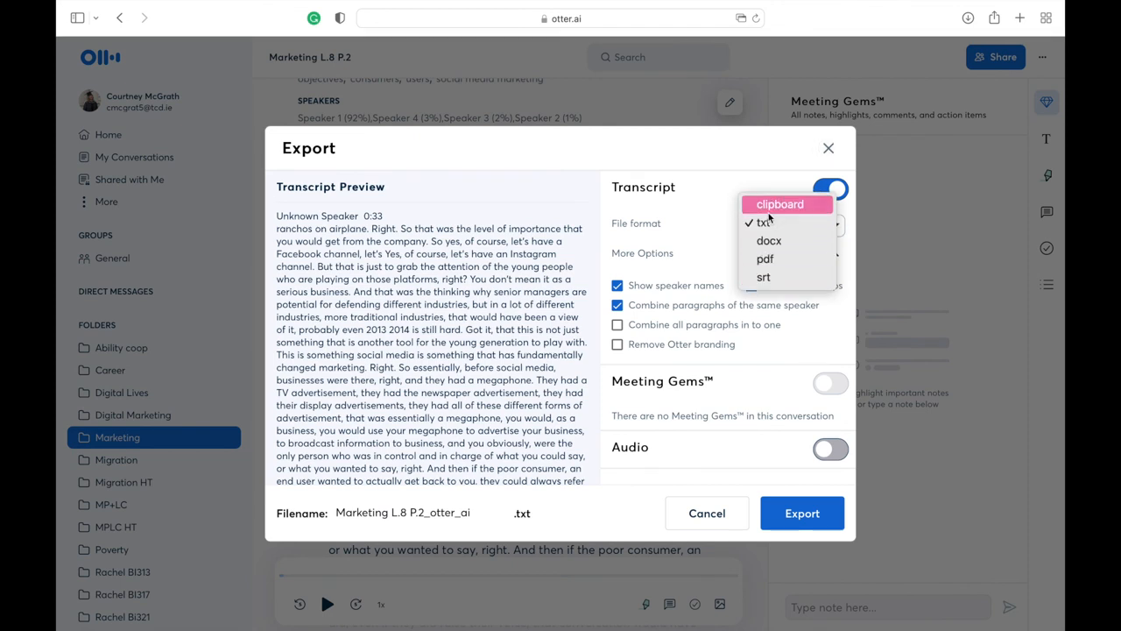
mouse_move(769, 242)
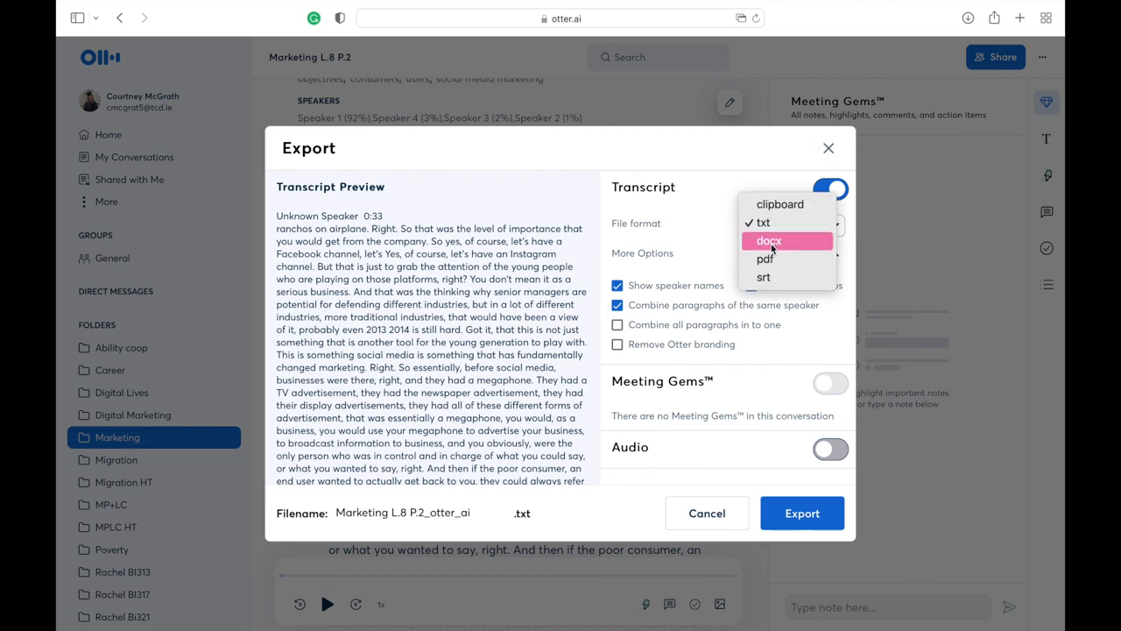
left_click(764, 260)
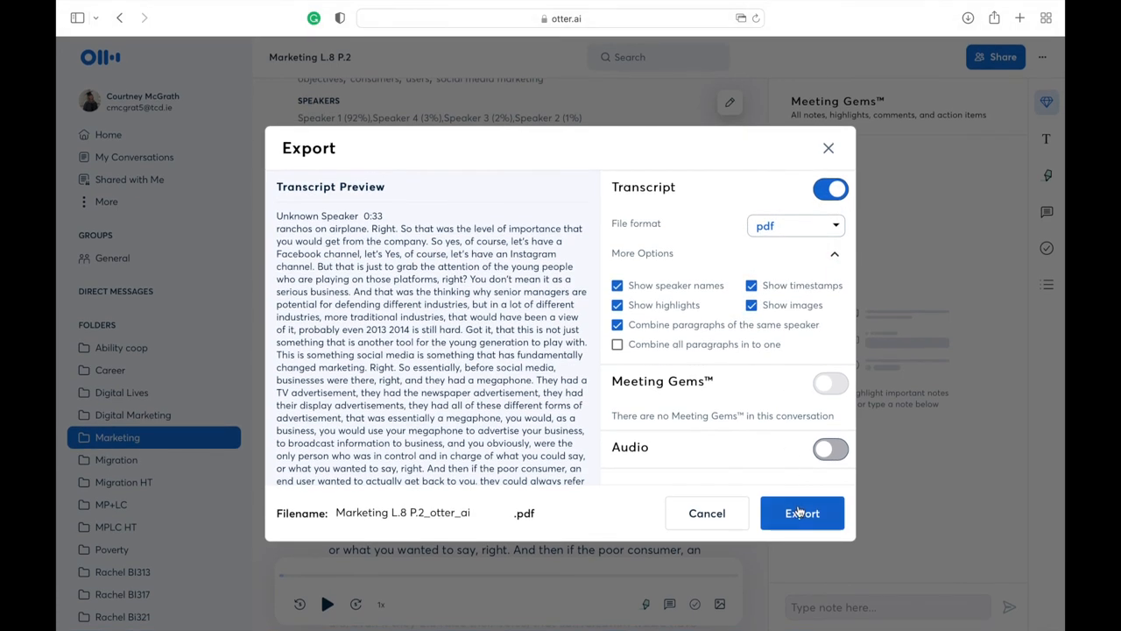
left_click(801, 512)
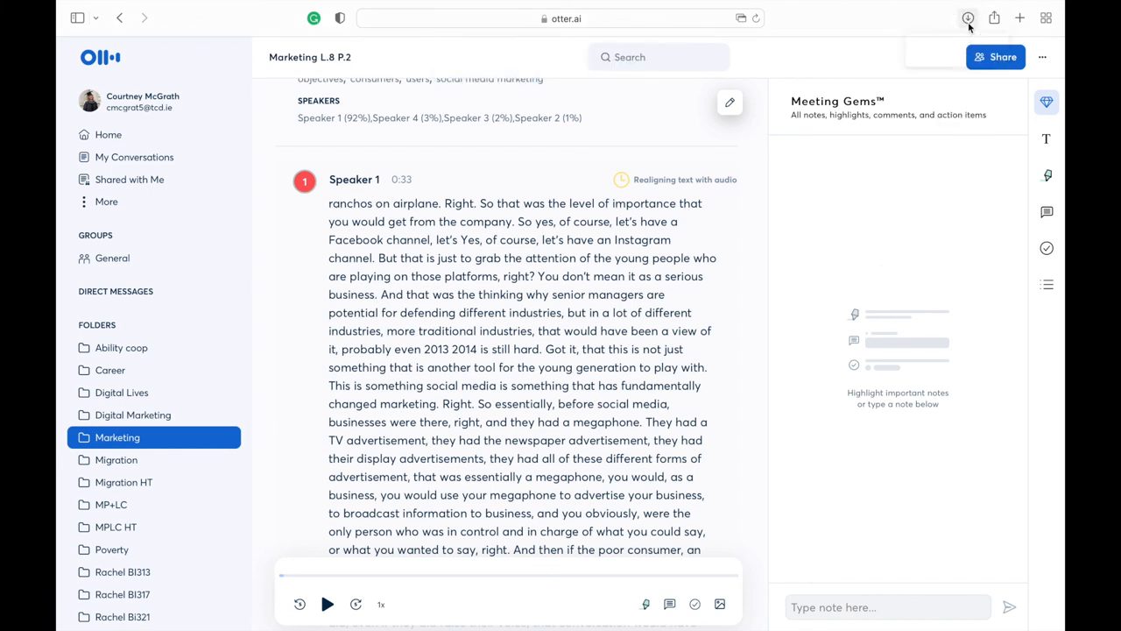
Step: Open the downloaded PDF from Downloads in Acrobat Reader, full screen
left_click(967, 18)
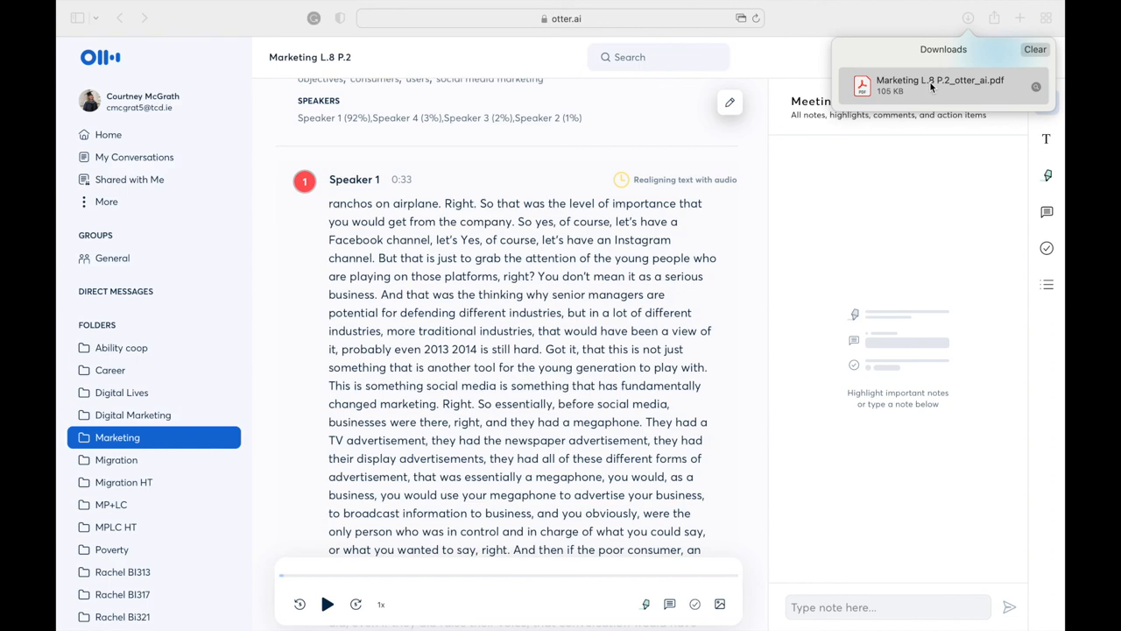
left_click(939, 84)
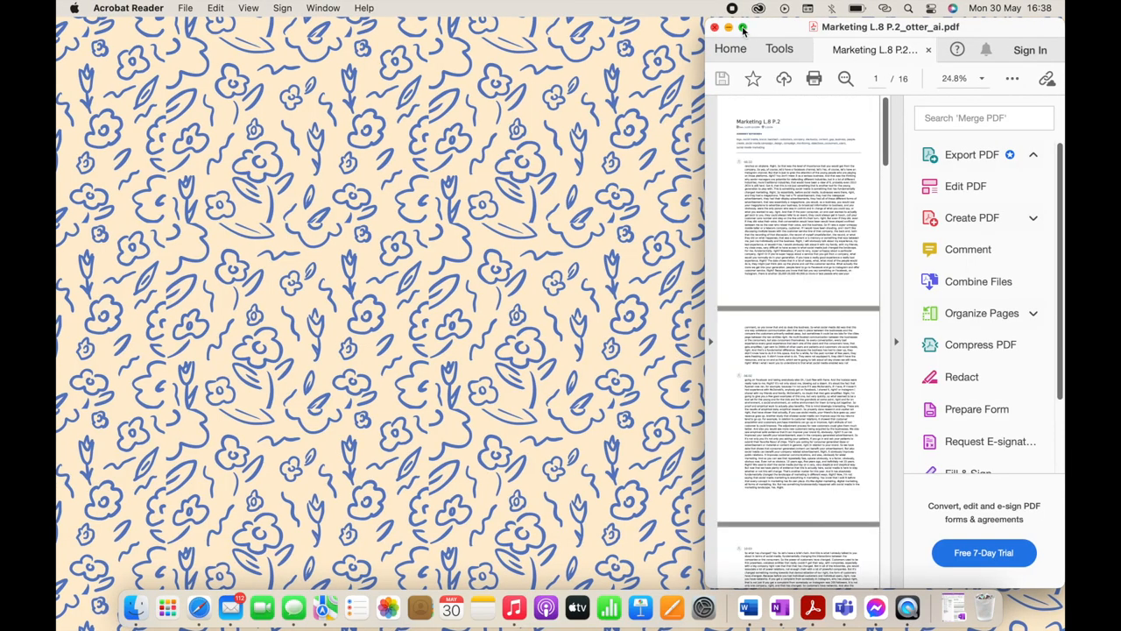
left_click(743, 28)
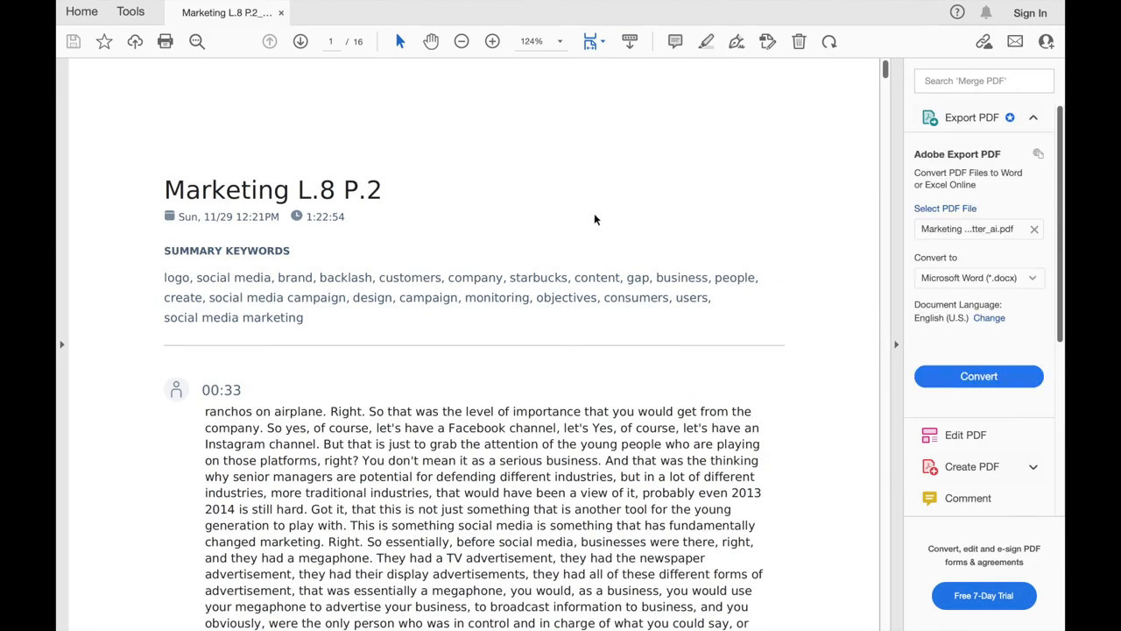
Step: Scroll down the enlarged Marketing L.8 P.2 PDF to reach page 2 of 16
scroll("down", 3)
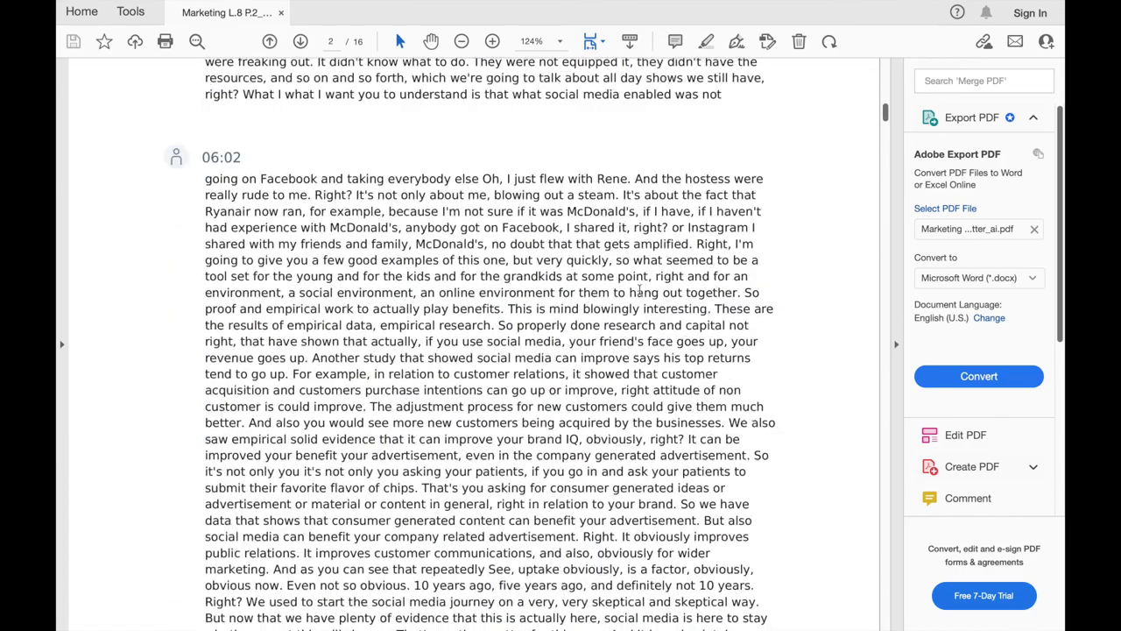